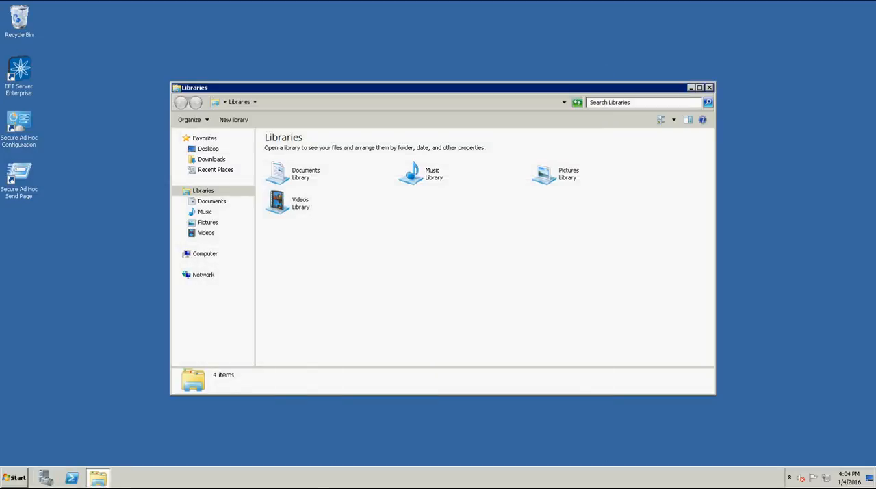
- Show the Desktop folder contents where the CuteFTP workflow AML file is saved
{"action": "left_click", "coordinate": [710, 88]}
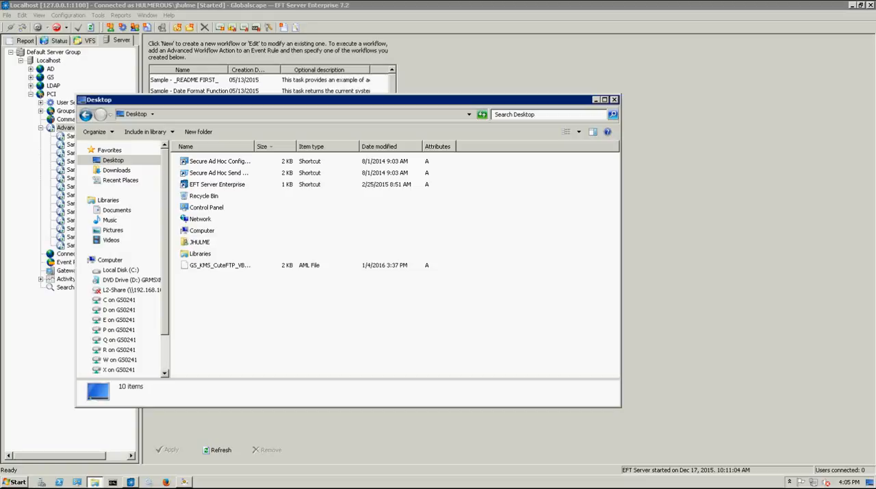
- Import the GS_KMS_CuteFTP_VBS workflow from the AML file and confirm its name
{"action": "left_click", "coordinate": [613, 99]}
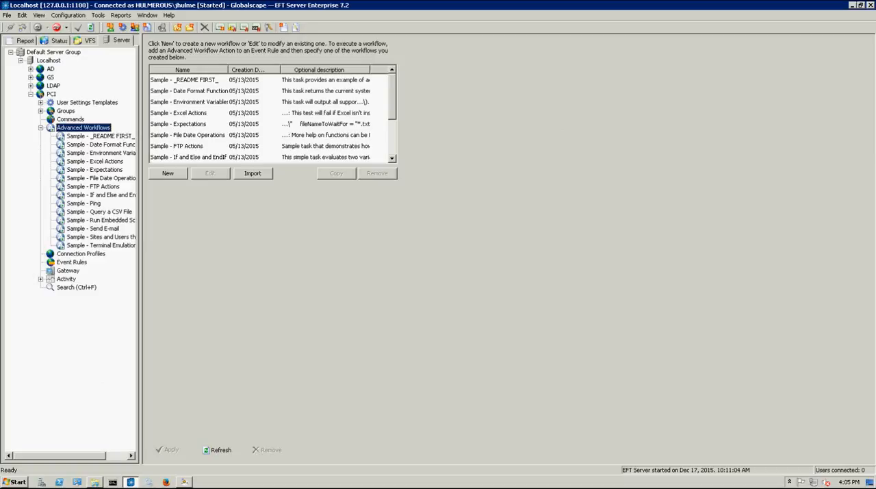
{"action": "left_click", "coordinate": [252, 172]}
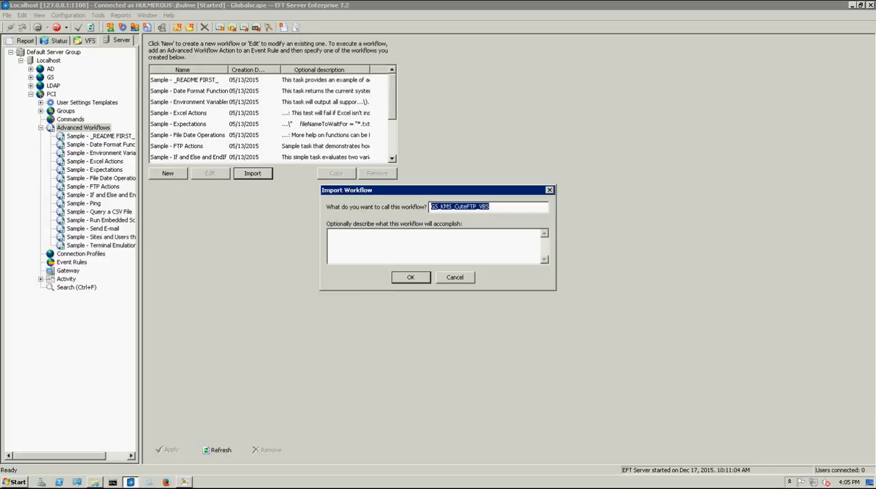
{"action": "left_click", "coordinate": [410, 277]}
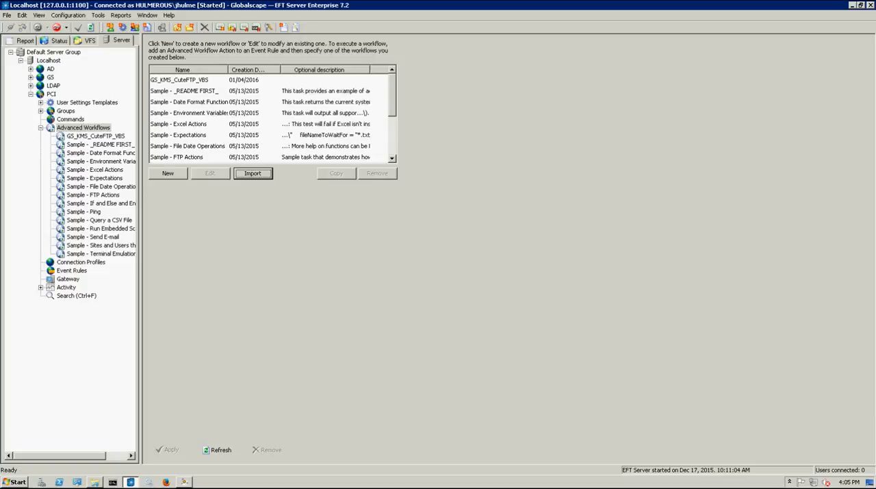
- Edit the GS_KMS_CuteFTP_VBS workflow so it loads in the Advanced Workflow Task Builder
{"action": "left_click", "coordinate": [95, 135]}
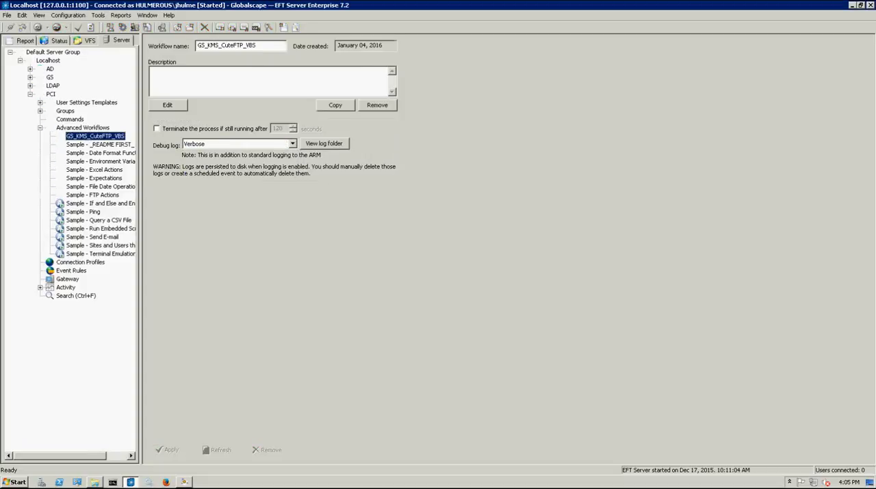
{"action": "left_click", "coordinate": [167, 104]}
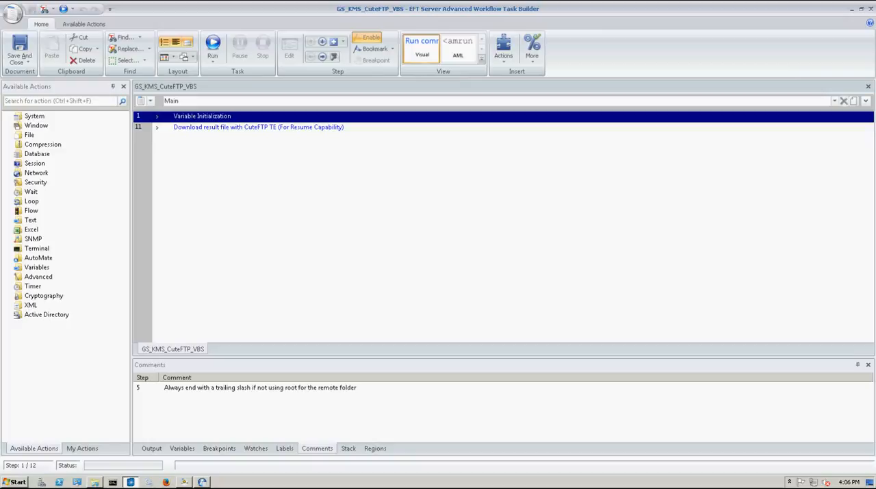
- Expand Variable Initialization and review the userName variable and trailing-slash comment steps
{"action": "left_click", "coordinate": [156, 115]}
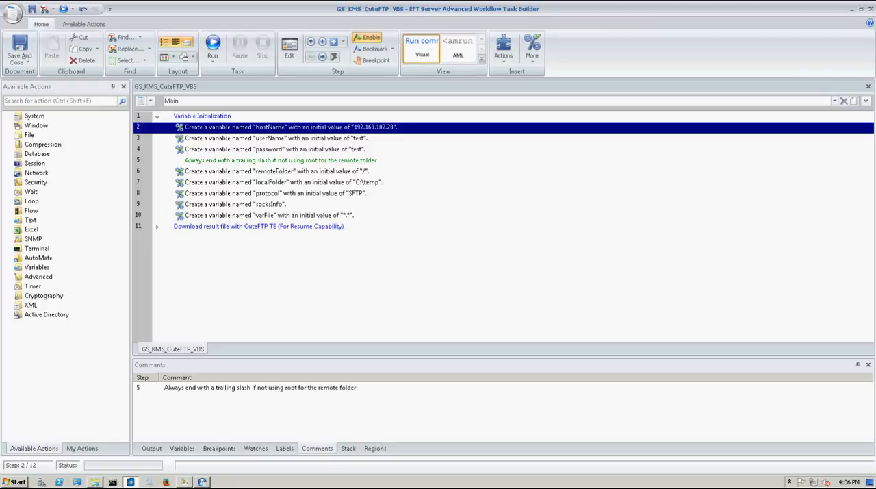
{"action": "left_click", "coordinate": [276, 137]}
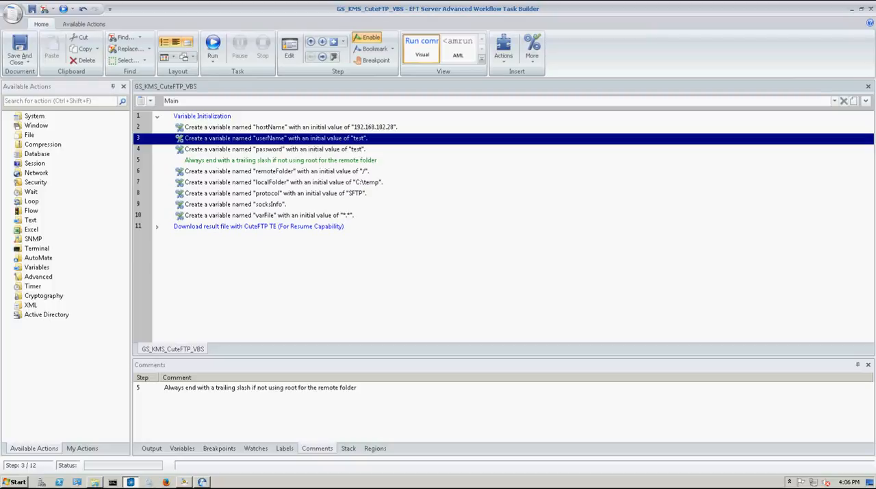
{"action": "left_click", "coordinate": [274, 148]}
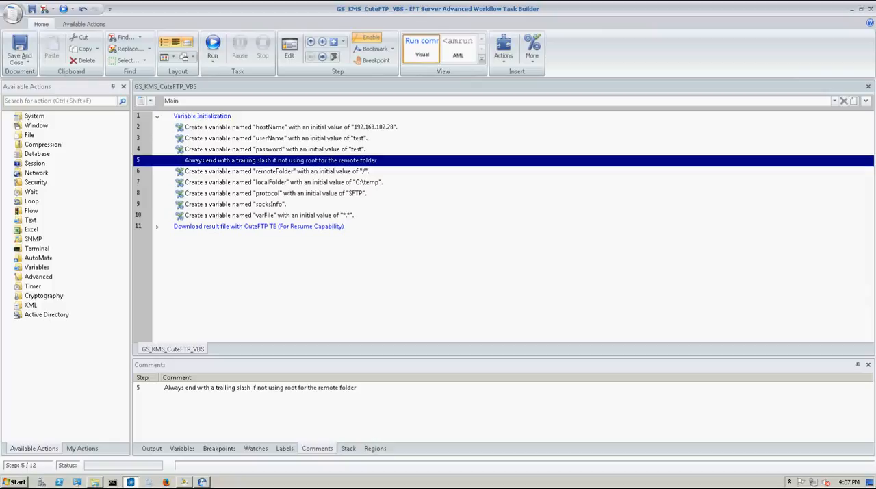
{"action": "left_click", "coordinate": [273, 170]}
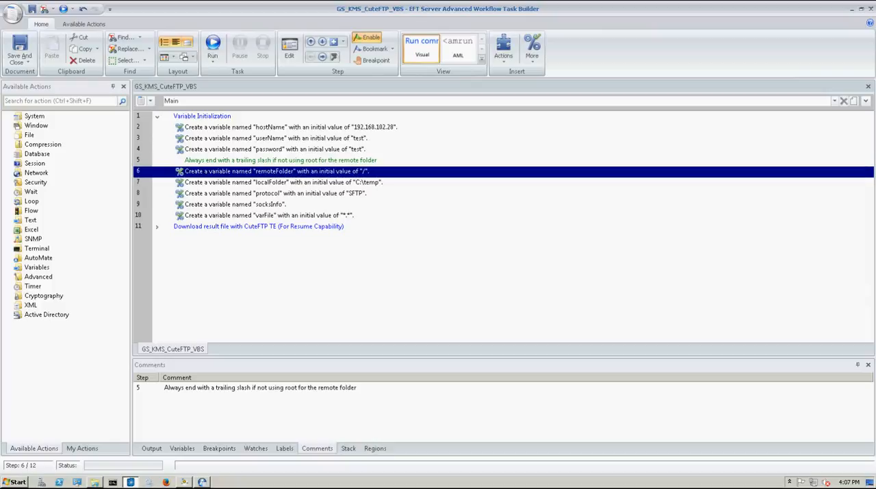
{"action": "left_click", "coordinate": [267, 215]}
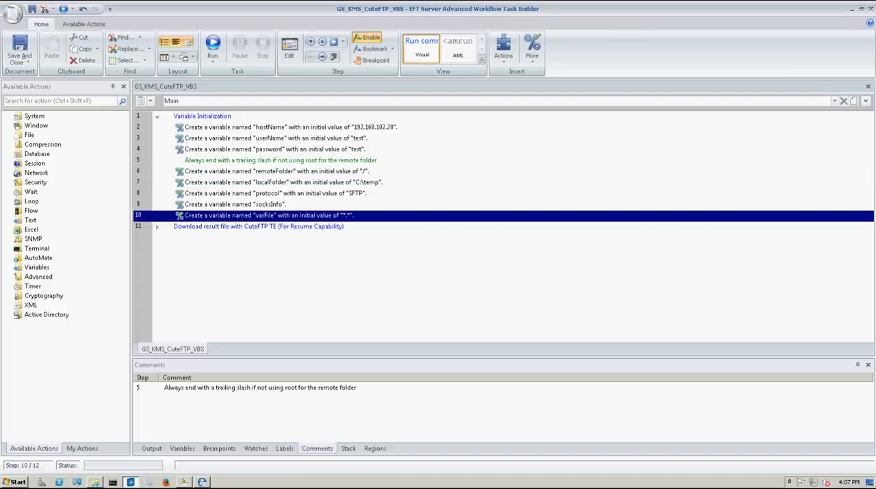
{"action": "left_click", "coordinate": [274, 170]}
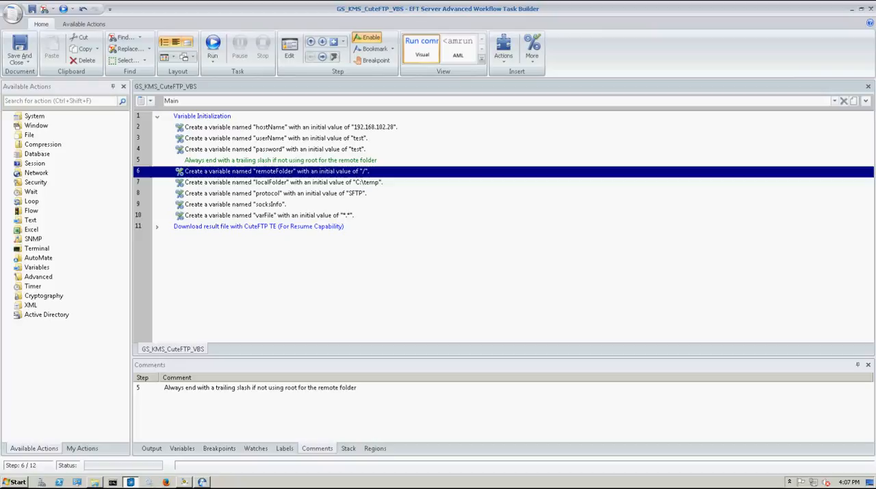
{"action": "left_click", "coordinate": [267, 215]}
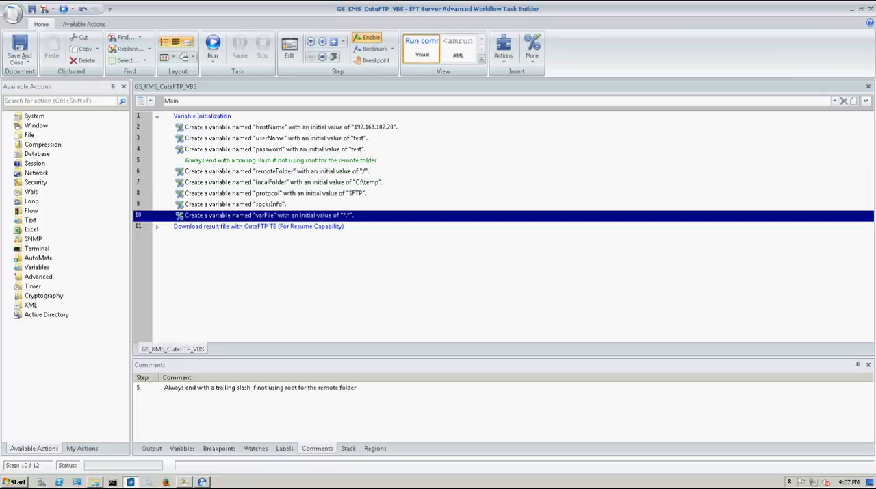
{"action": "left_click", "coordinate": [274, 170]}
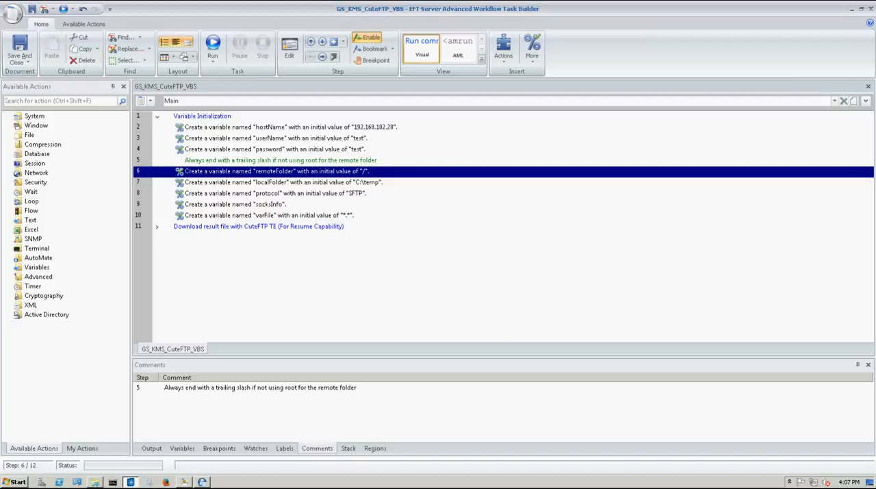
{"action": "left_click", "coordinate": [281, 181]}
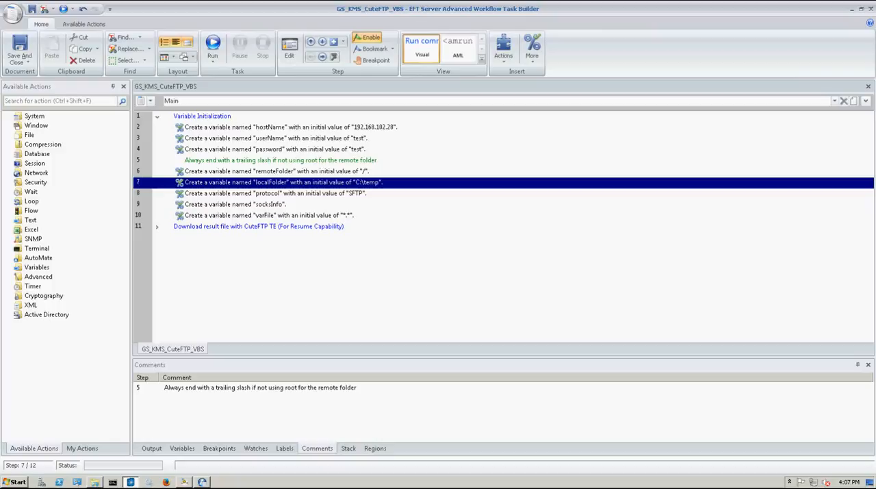
{"action": "left_click", "coordinate": [274, 193]}
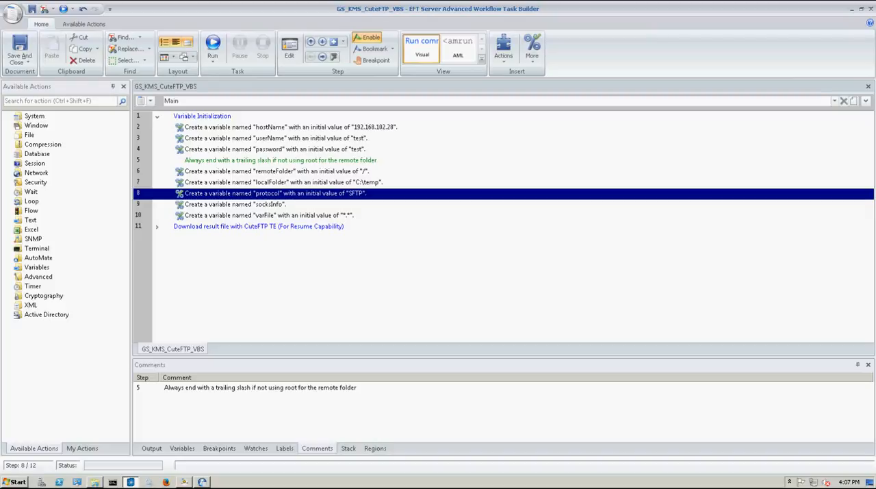
{"action": "double_click", "coordinate": [236, 204]}
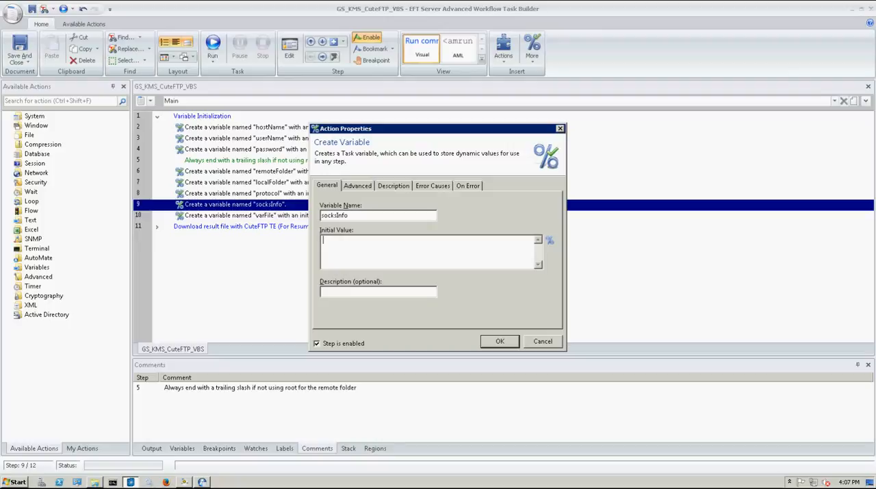
{"action": "type", "text": "socks5://"}
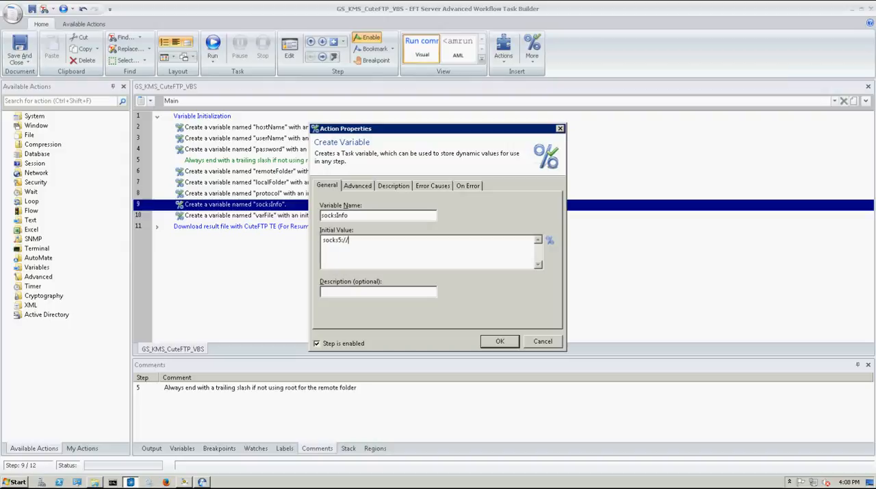
{"action": "type", "text": "host"}
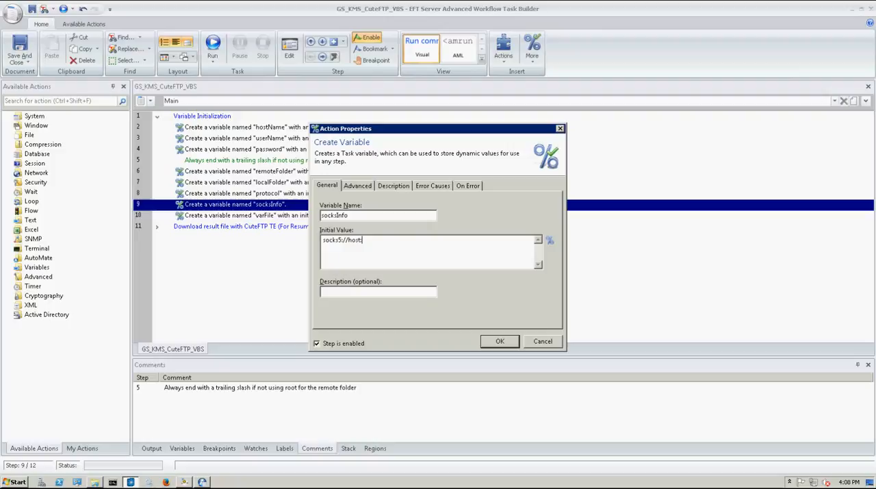
{"action": "type", "text": "8080"}
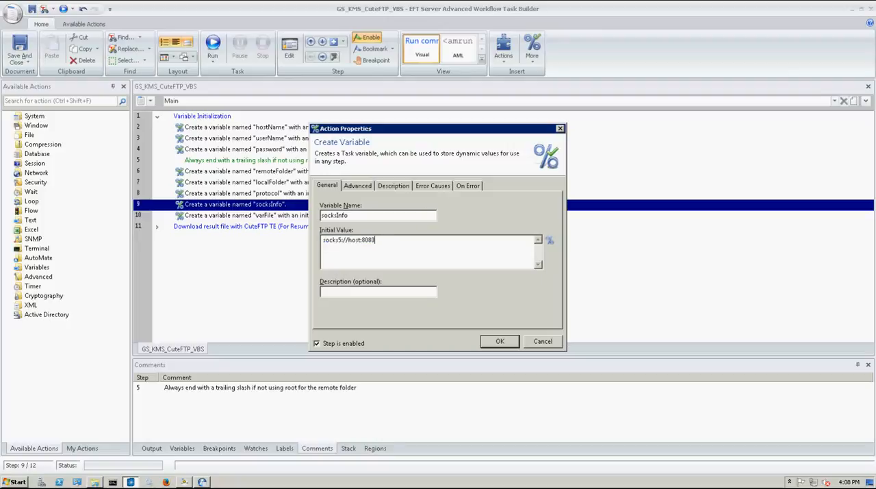
{"action": "triple_click", "coordinate": [348, 239]}
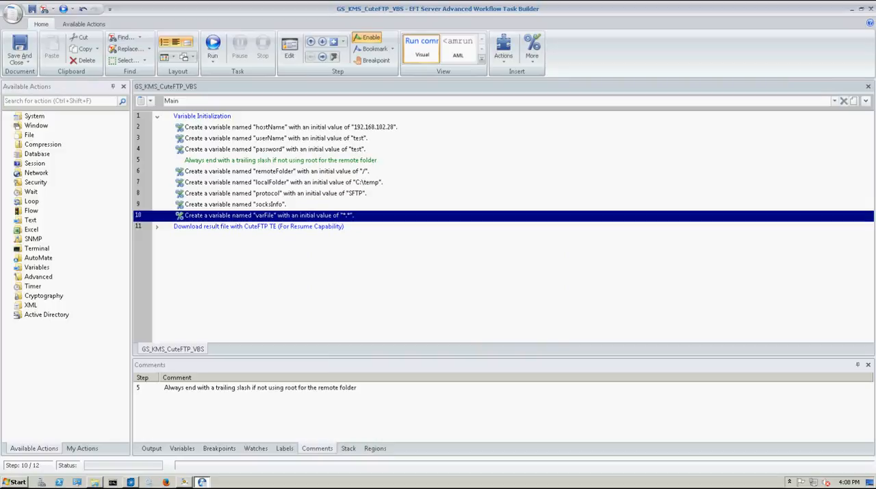
- Review the remoteFolder variable, collapse Variable Initialization and expand the CuteFTP download section
{"action": "double_click", "coordinate": [267, 215]}
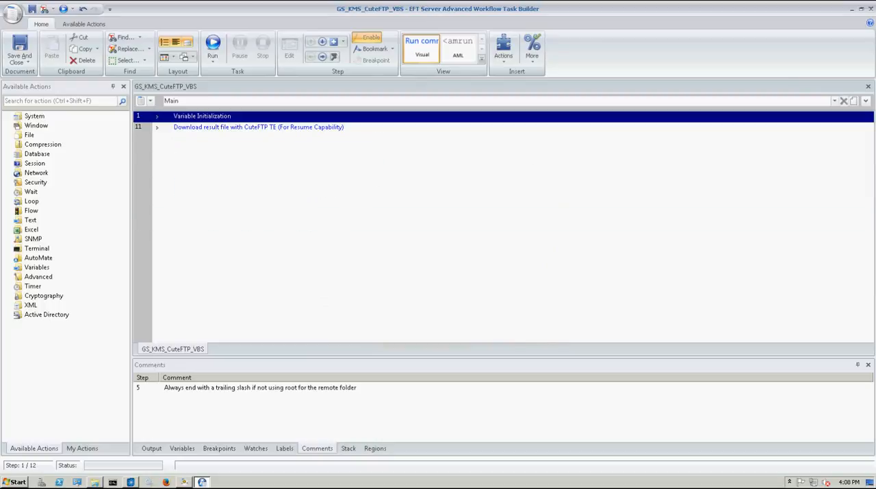
{"action": "left_click", "coordinate": [156, 115]}
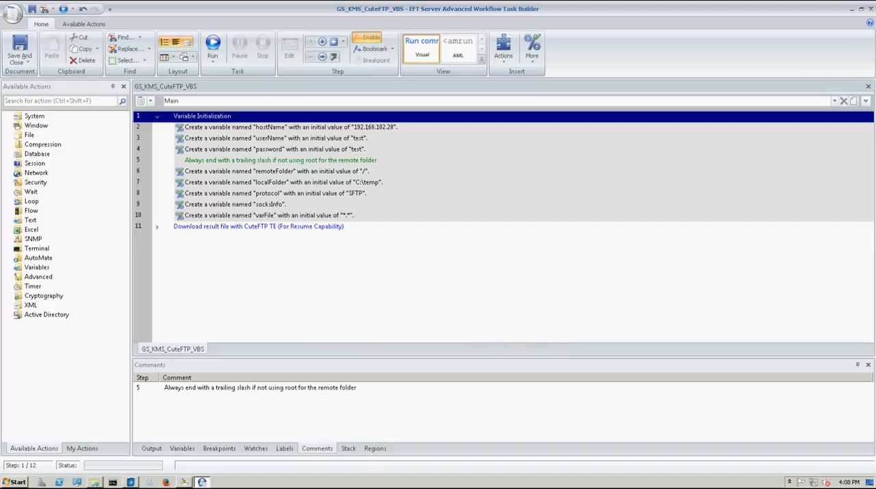
{"action": "left_click", "coordinate": [274, 170]}
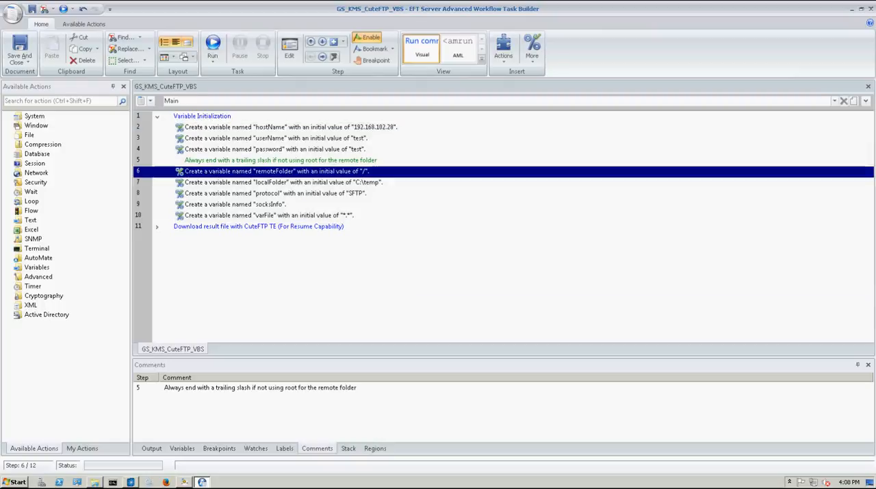
{"action": "left_click", "coordinate": [156, 115]}
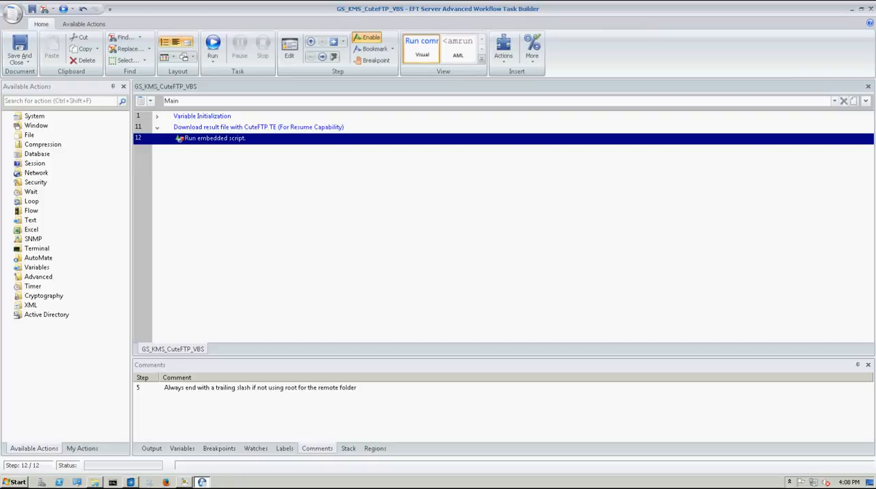
- Review the Run embedded script step's BASIC Script properties and cancel out of them
{"action": "double_click", "coordinate": [215, 137]}
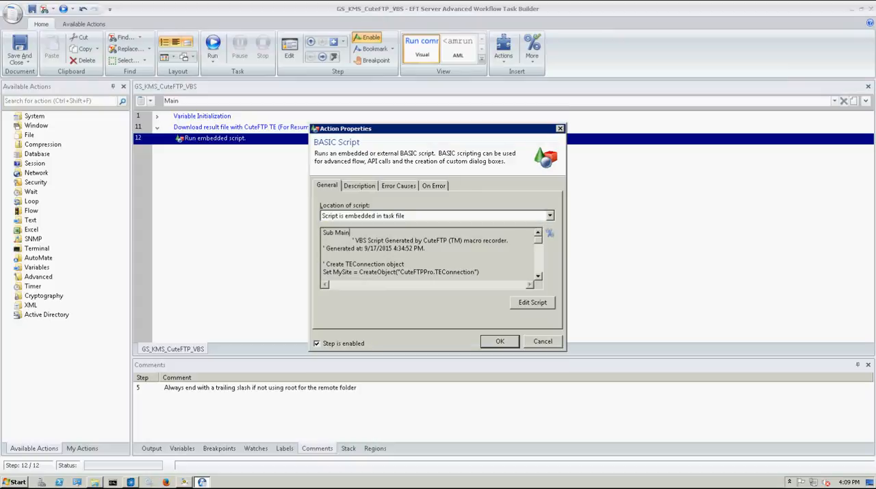
{"action": "left_click", "coordinate": [542, 341]}
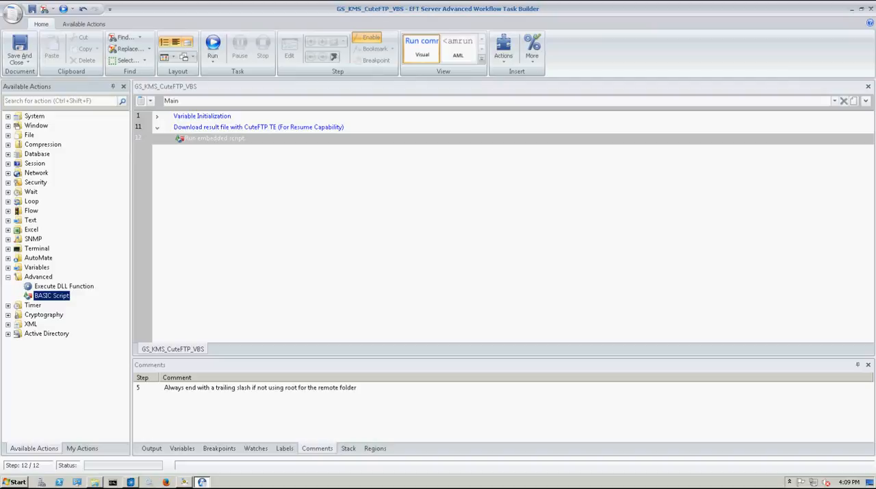
- Discard a new empty BASIC Script action and reopen the existing embedded script step's properties
{"action": "double_click", "coordinate": [214, 137]}
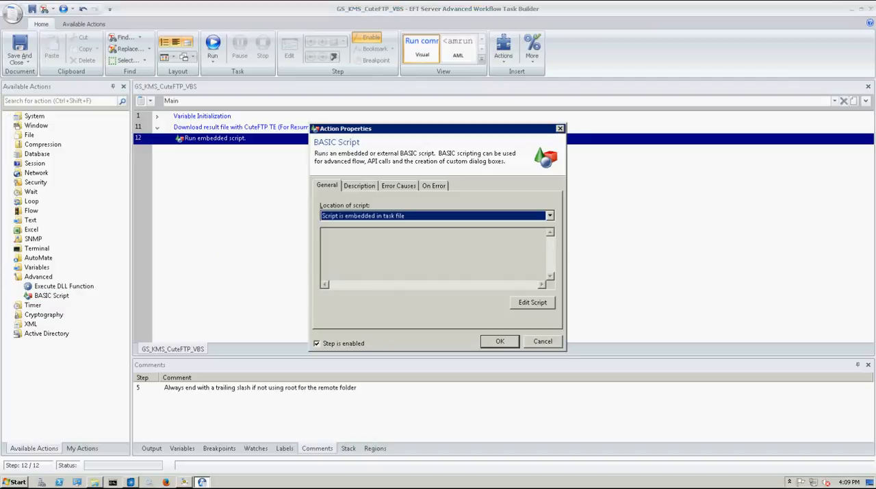
{"action": "left_click", "coordinate": [542, 341]}
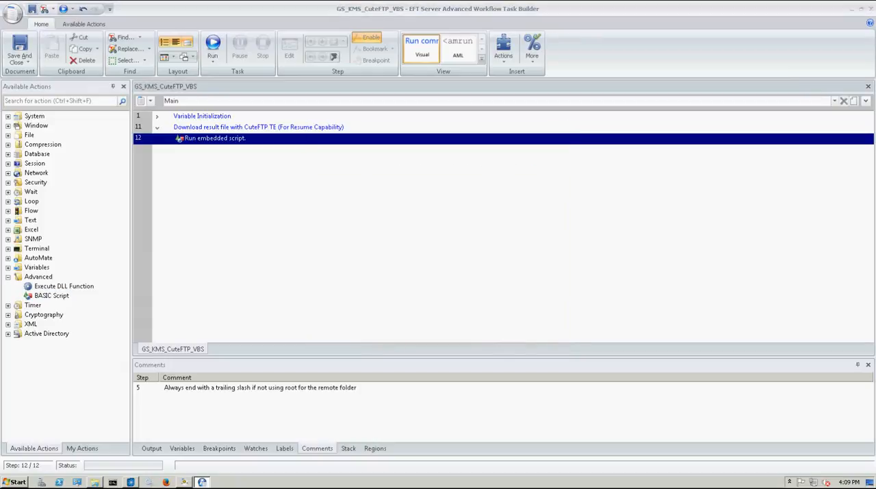
{"action": "double_click", "coordinate": [215, 137]}
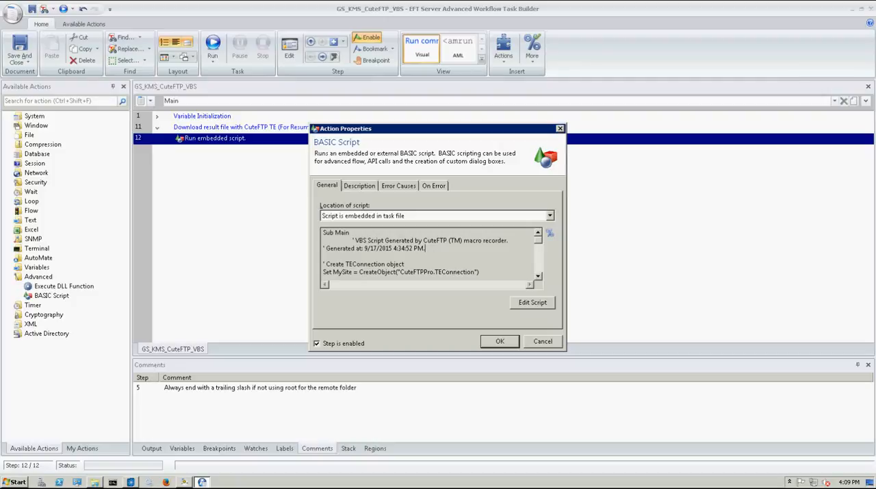
- Read through the embedded VBS script to its end, noting sockInfo and MySite.Connect, then bring up Explorer
{"action": "scroll", "scroll_direction": "down", "scroll_amount": 3}
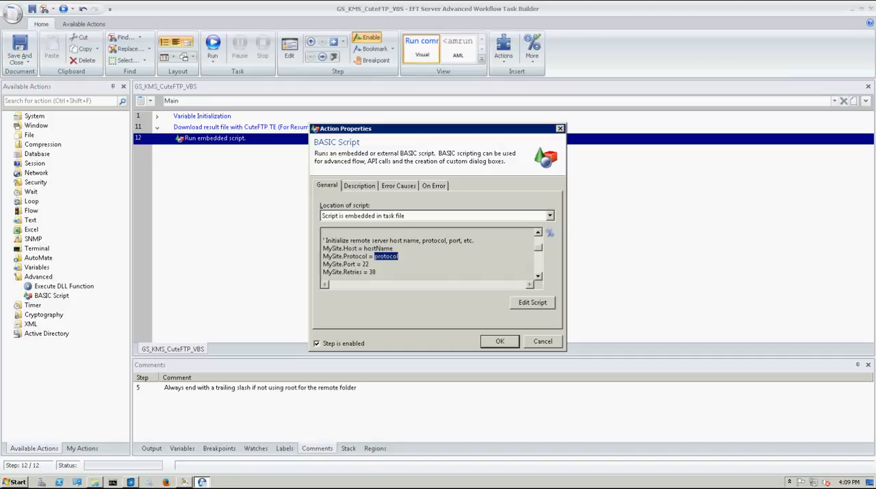
{"action": "scroll", "scroll_direction": "down", "scroll_amount": 3}
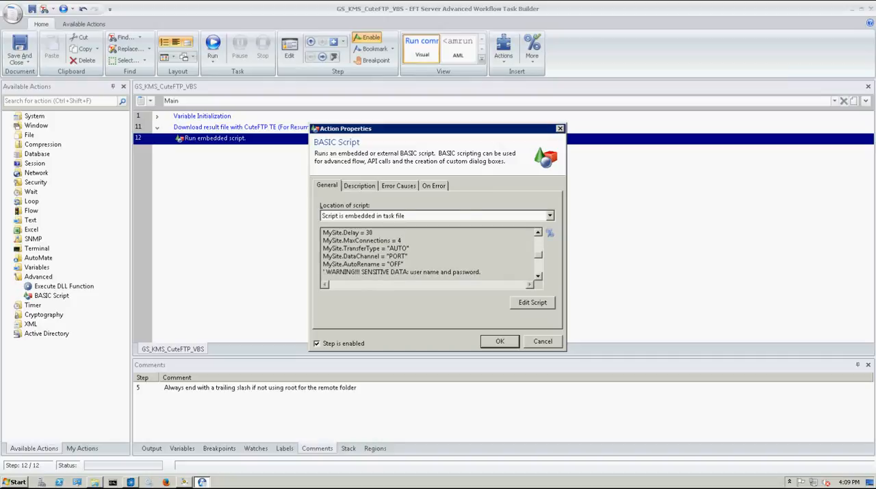
{"action": "scroll", "scroll_direction": "down", "scroll_amount": 3}
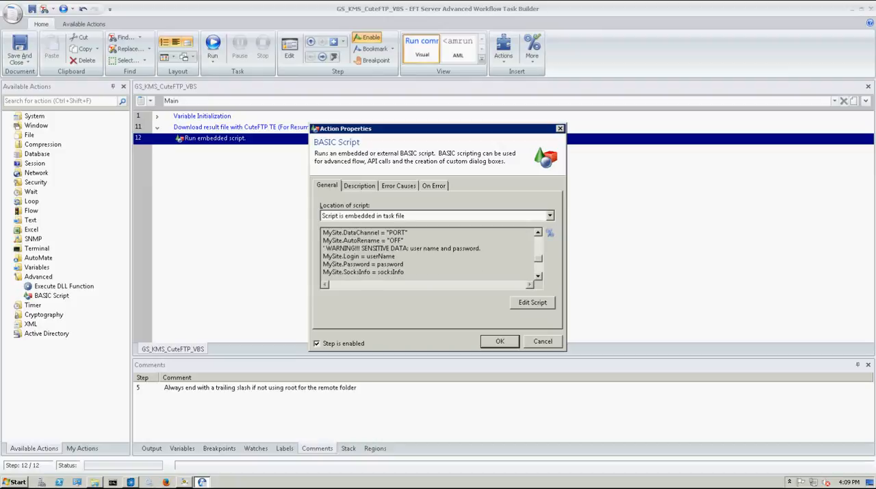
{"action": "scroll", "scroll_direction": "down", "scroll_amount": 3}
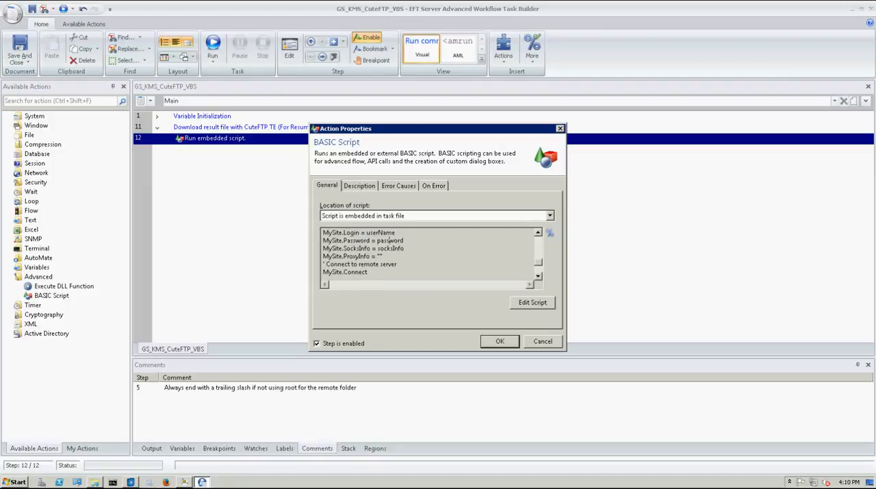
{"action": "double_click", "coordinate": [390, 248]}
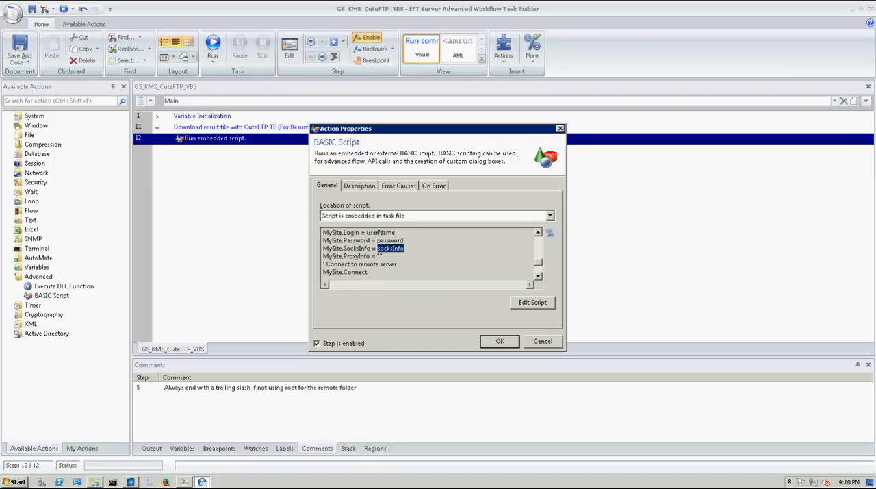
{"action": "scroll", "scroll_direction": "down", "scroll_amount": 3}
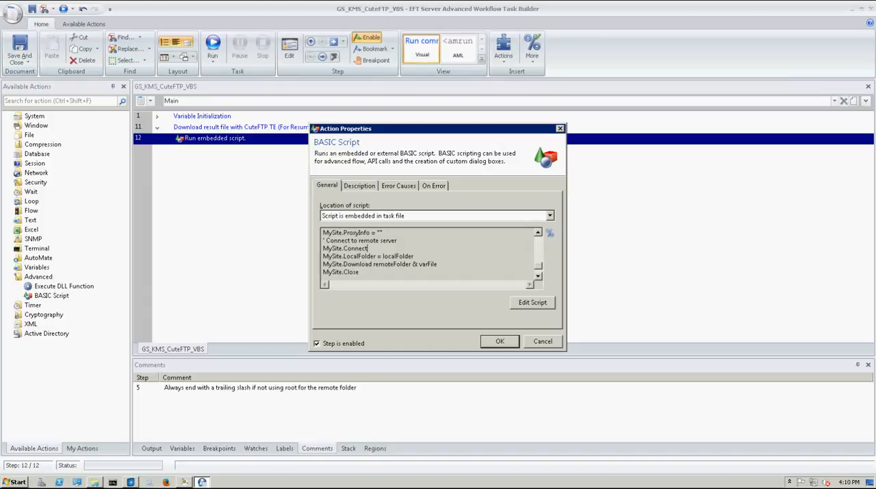
{"action": "double_click", "coordinate": [392, 263]}
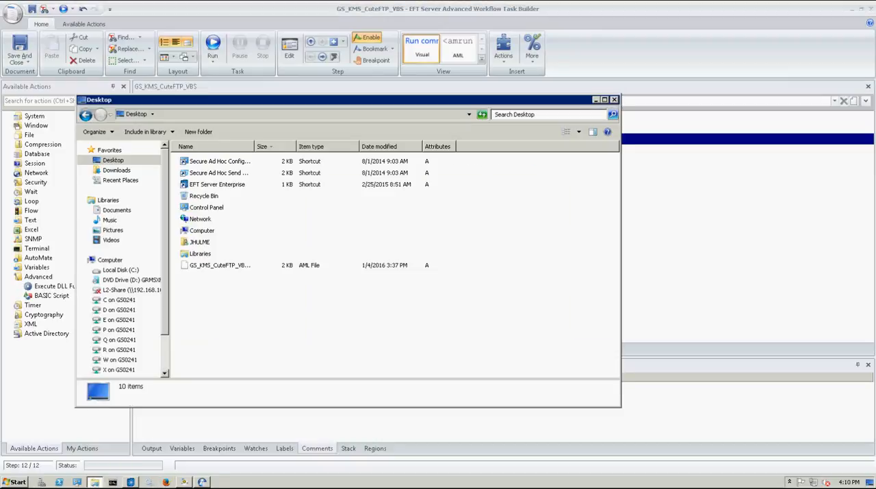
- Browse to C:\temp in Explorer and run the workflow to test the embedded script
{"action": "left_click", "coordinate": [120, 270]}
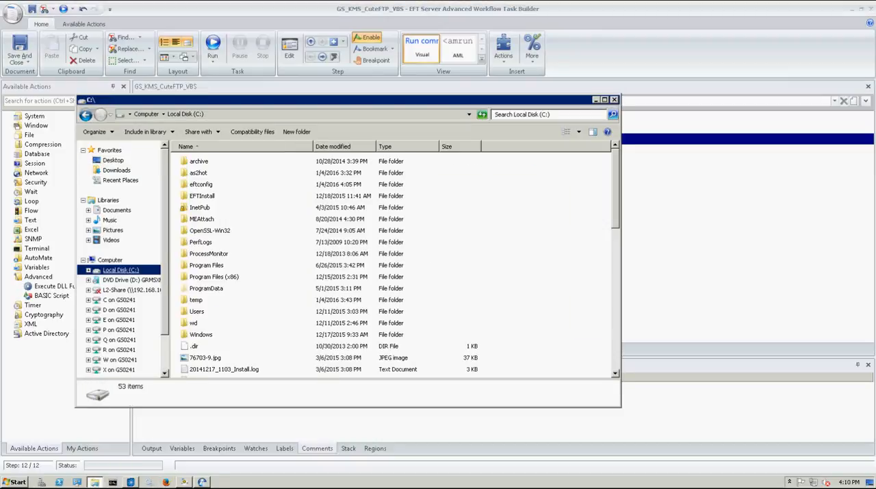
{"action": "left_click", "coordinate": [195, 323]}
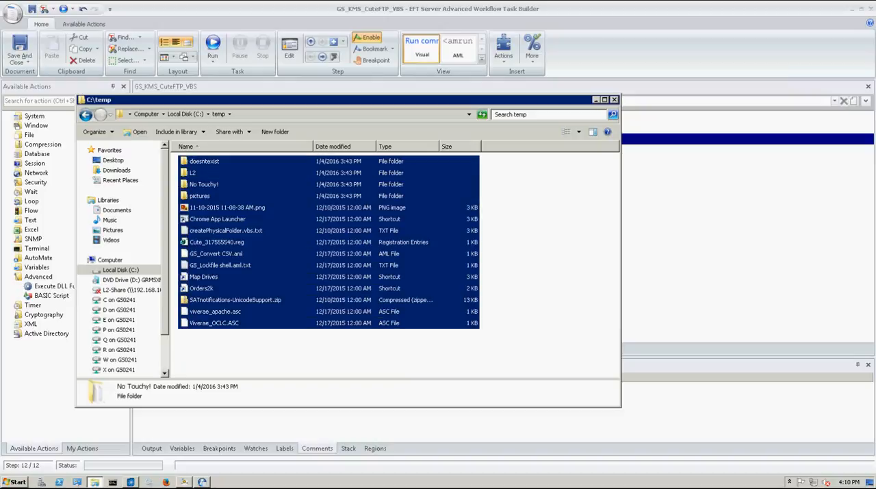
{"action": "key", "text": "Delete"}
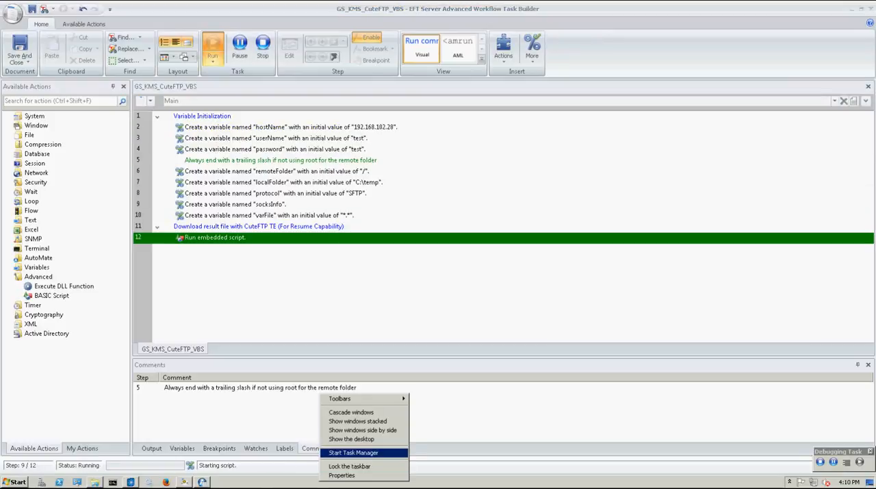
- Check running processes in Task Manager and close the Explorer window after the run finishes
{"action": "left_click", "coordinate": [353, 452]}
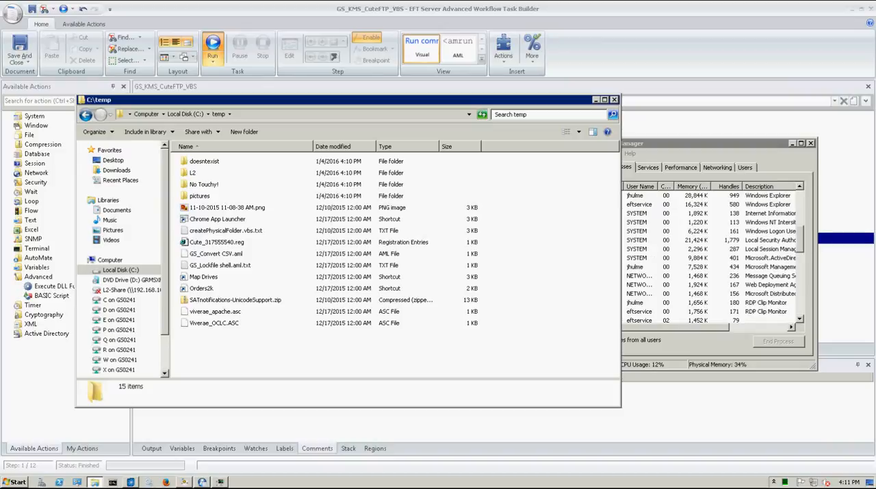
{"action": "left_click", "coordinate": [614, 99]}
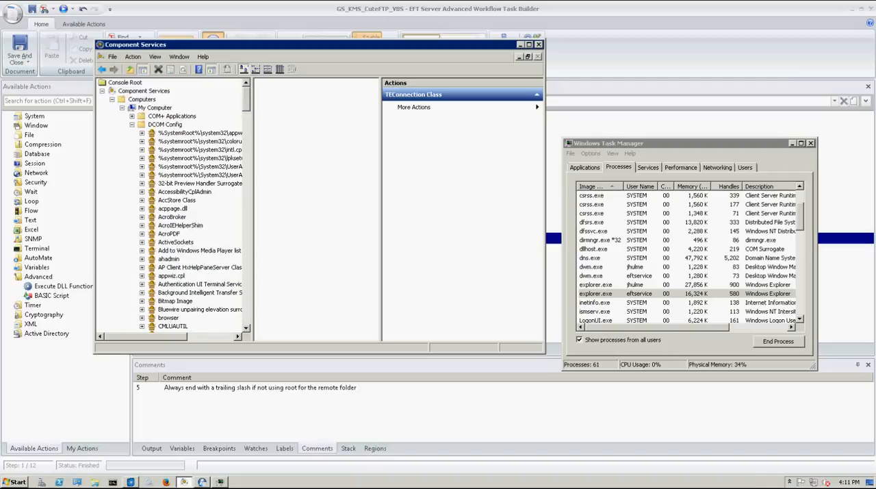
- Navigate Component Services to DCOM Config and select the TEConnection Class application
{"action": "left_click", "coordinate": [154, 106]}
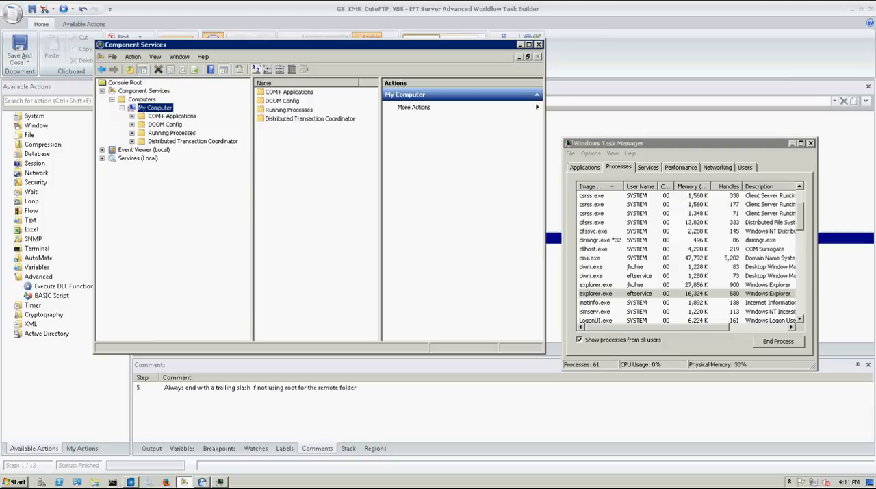
{"action": "left_click", "coordinate": [126, 82]}
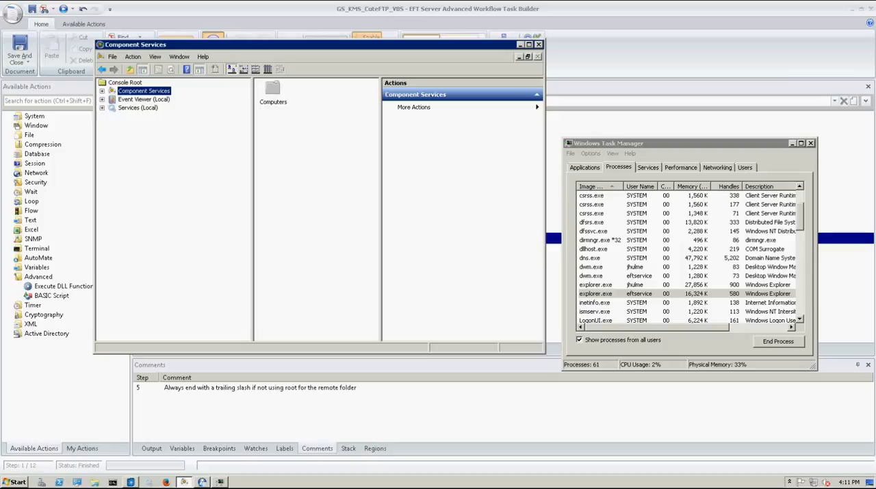
{"action": "left_click", "coordinate": [101, 91]}
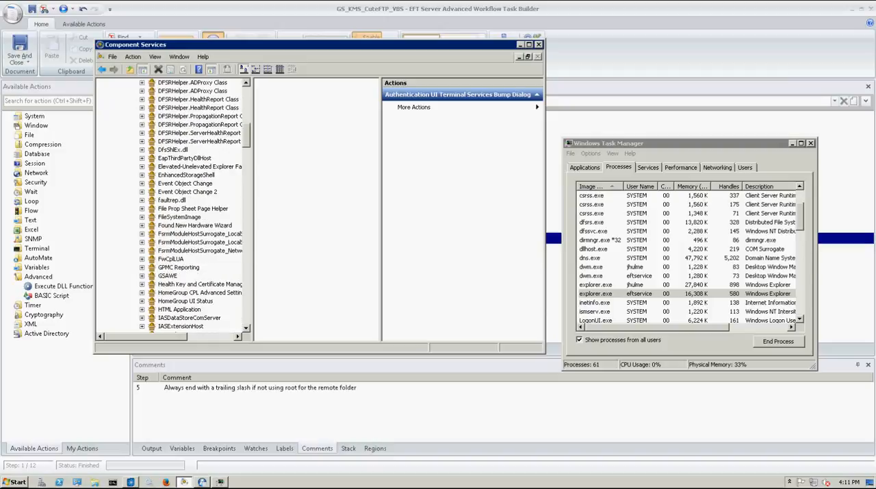
{"action": "scroll", "scroll_direction": "down", "scroll_amount": 3}
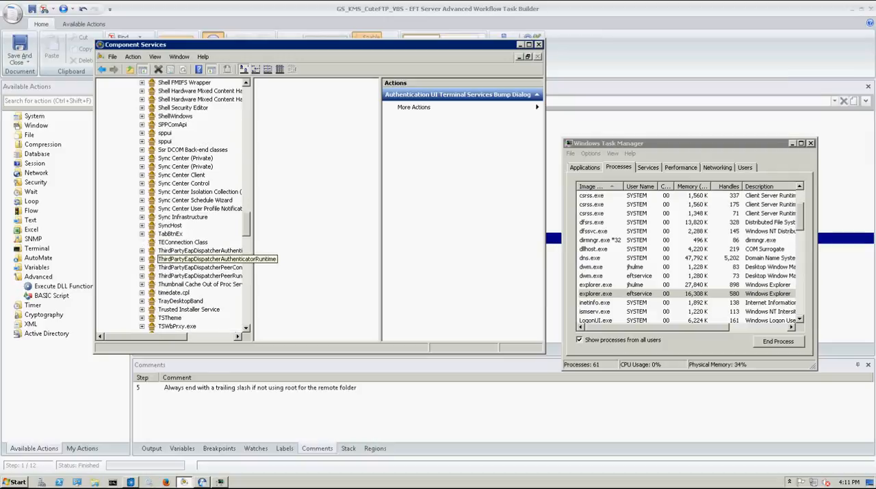
{"action": "left_click", "coordinate": [183, 241]}
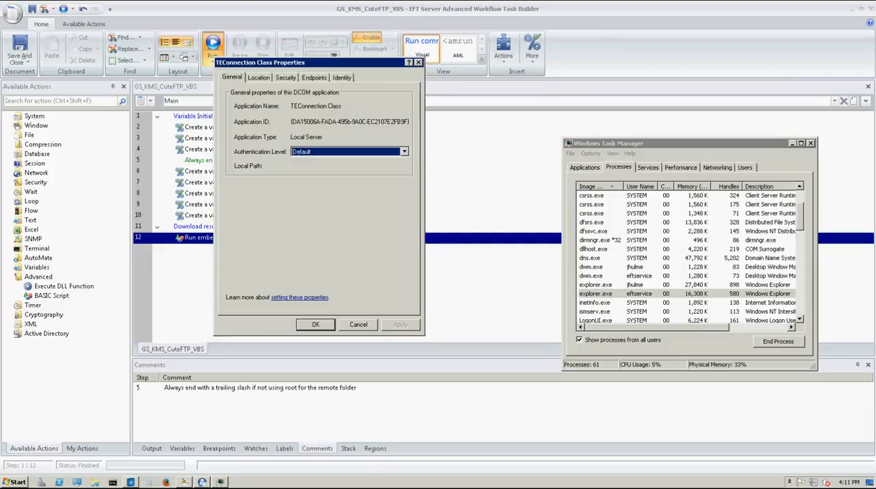
- Set the TEConnection Class Identity to run as a specific user account and close its properties
{"action": "left_click", "coordinate": [342, 76]}
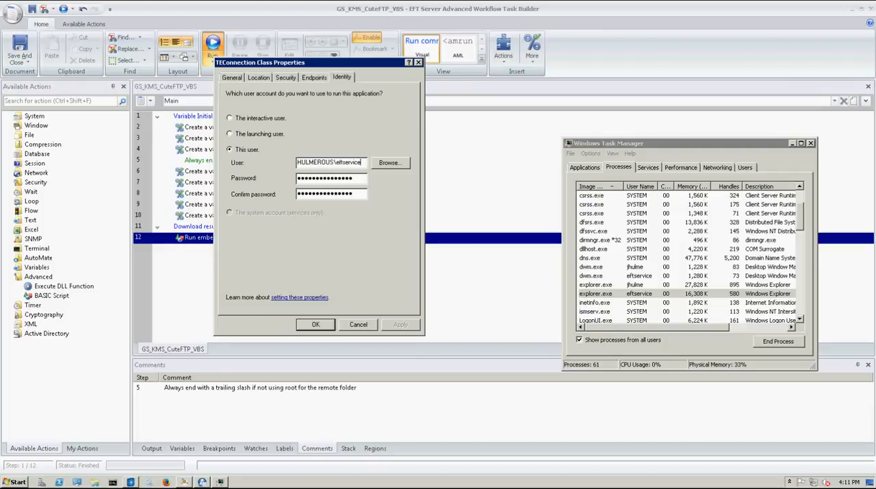
{"action": "double_click", "coordinate": [348, 161]}
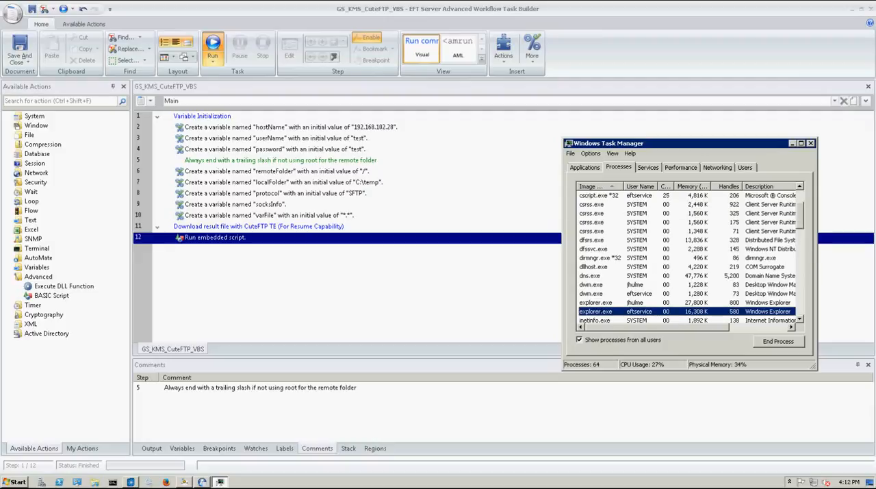
- Clear to the desktop and launch CuteFTP from a file browser window
{"action": "left_click", "coordinate": [811, 142]}
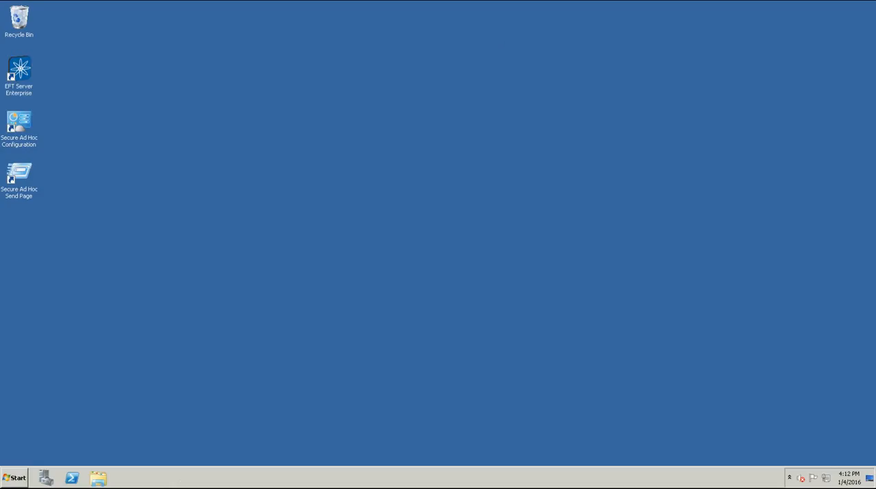
{"action": "left_click", "coordinate": [98, 476]}
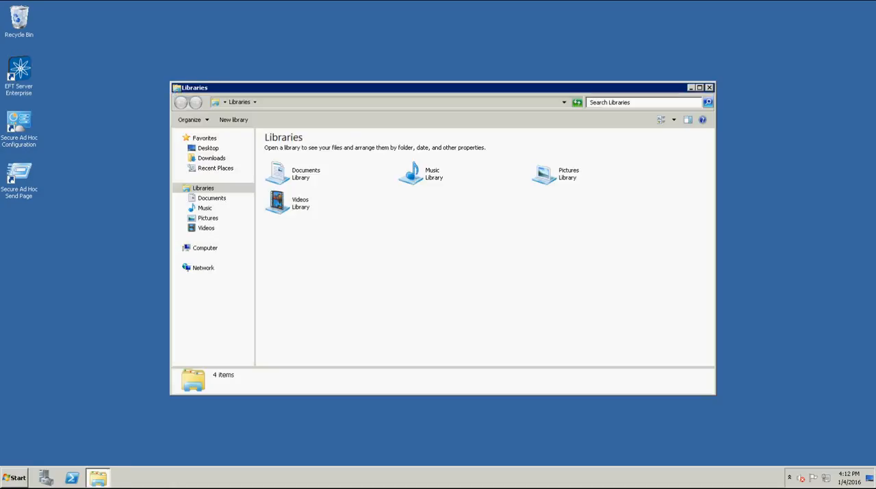
{"action": "left_click", "coordinate": [205, 247]}
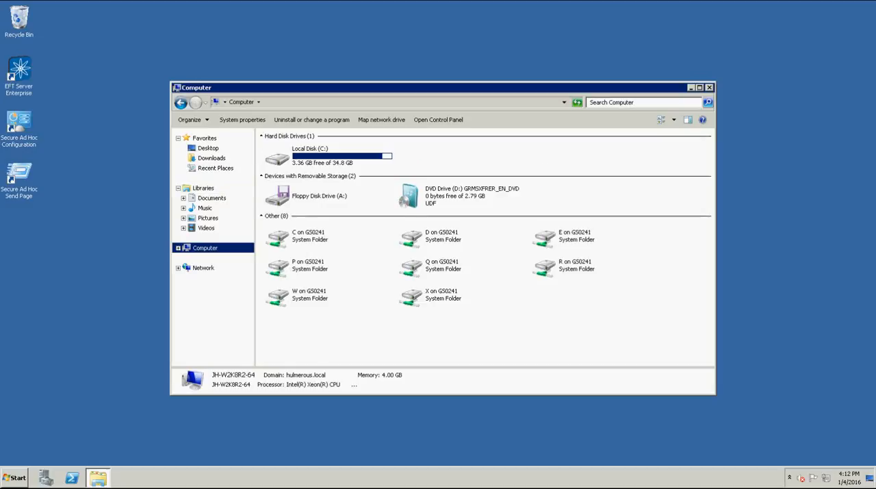
{"action": "left_click", "coordinate": [709, 87]}
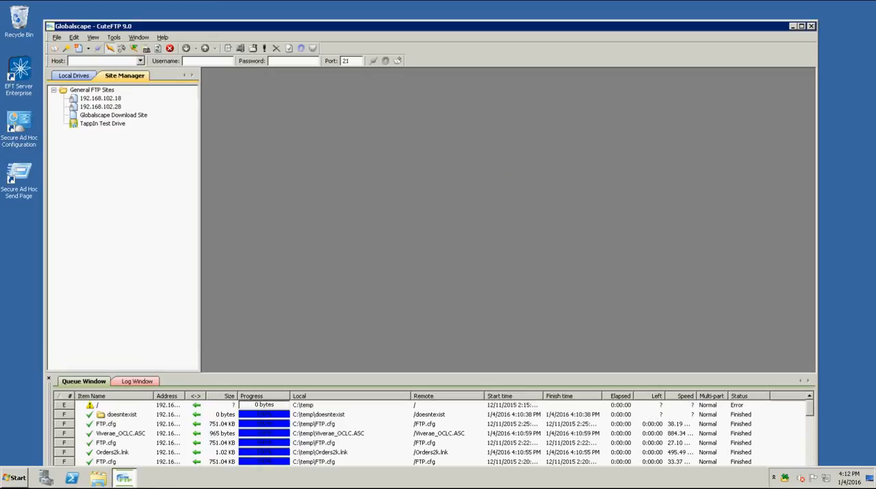
- Connect to the 192.168.102.28 SFTP site and delete all files in its remote root folder
{"action": "double_click", "coordinate": [101, 107]}
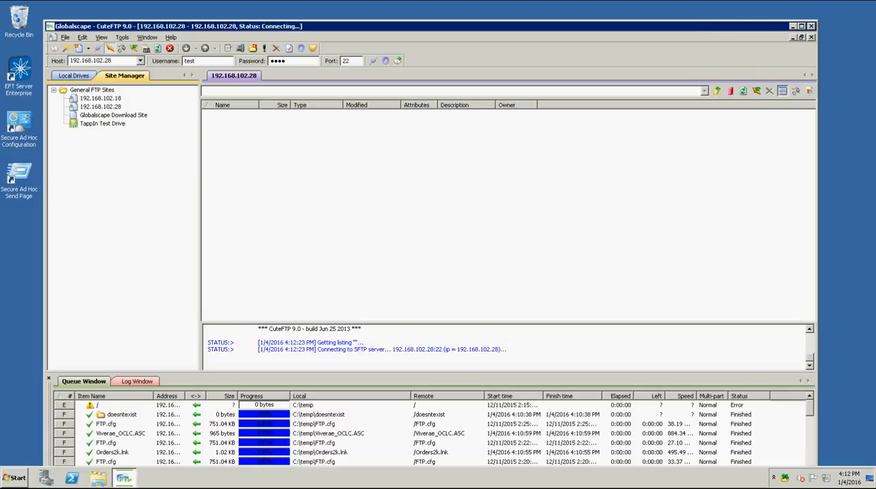
{"action": "left_click", "coordinate": [74, 75]}
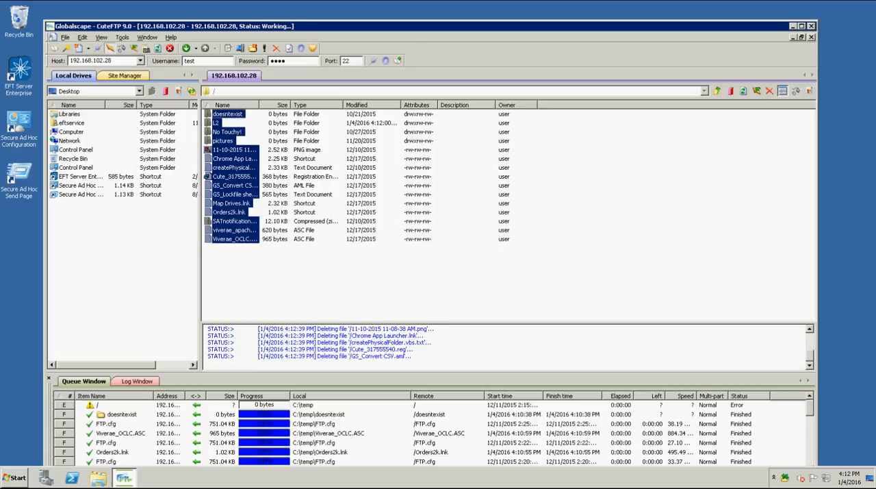
{"action": "left_click", "coordinate": [125, 75]}
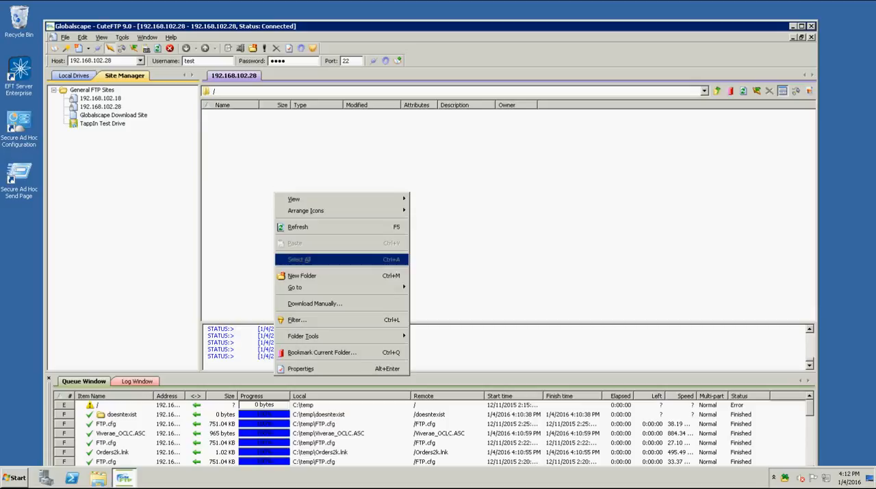
{"action": "mouse_move", "coordinate": [294, 288]}
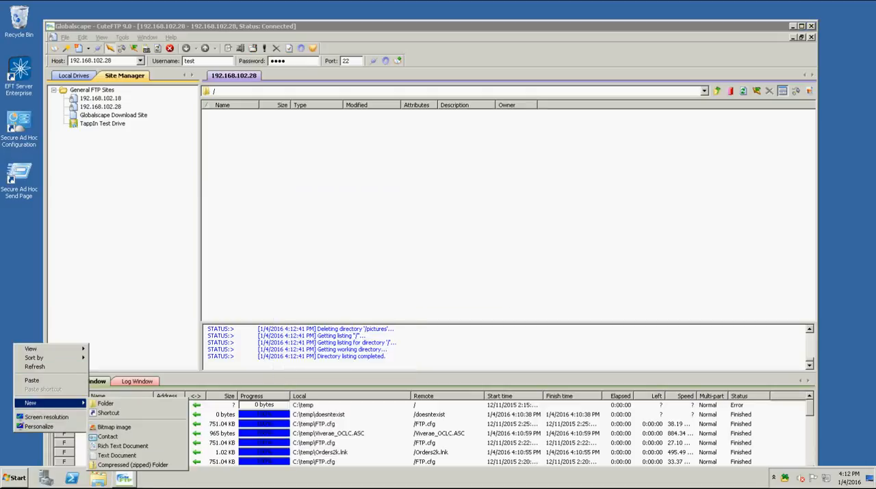
- Create desktop text file Test containing "This is a test file" and save it in Notepad
{"action": "left_click", "coordinate": [117, 455]}
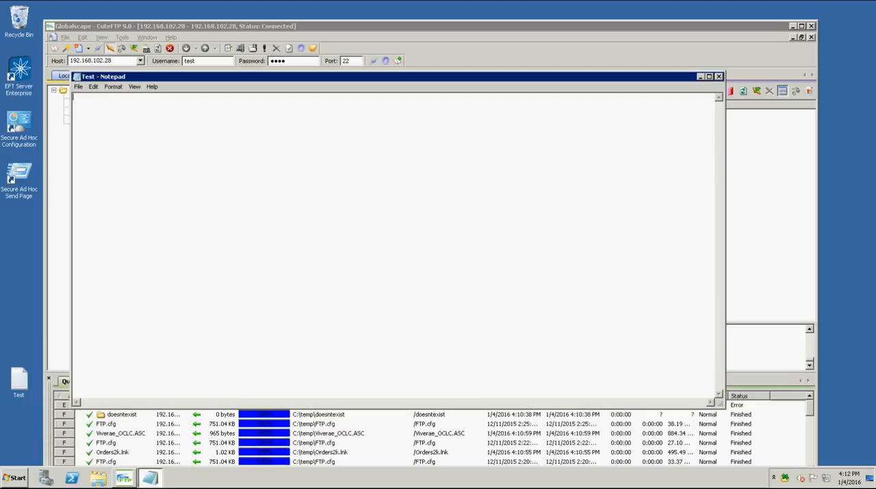
{"action": "type", "text": "This is a tes"}
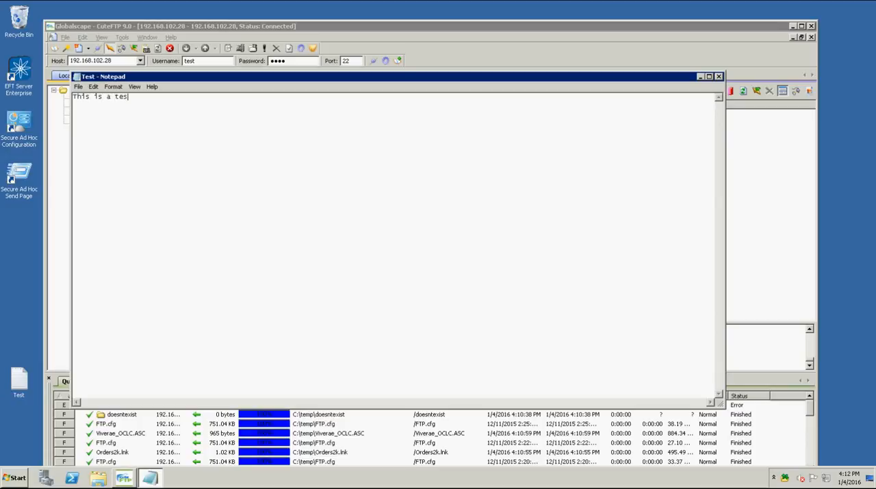
{"action": "left_click", "coordinate": [79, 87]}
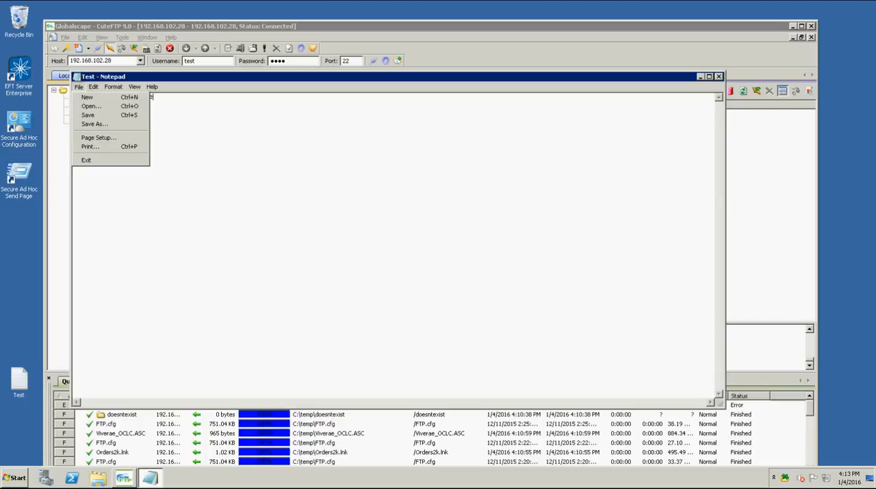
{"action": "type", "text": "This is a test file"}
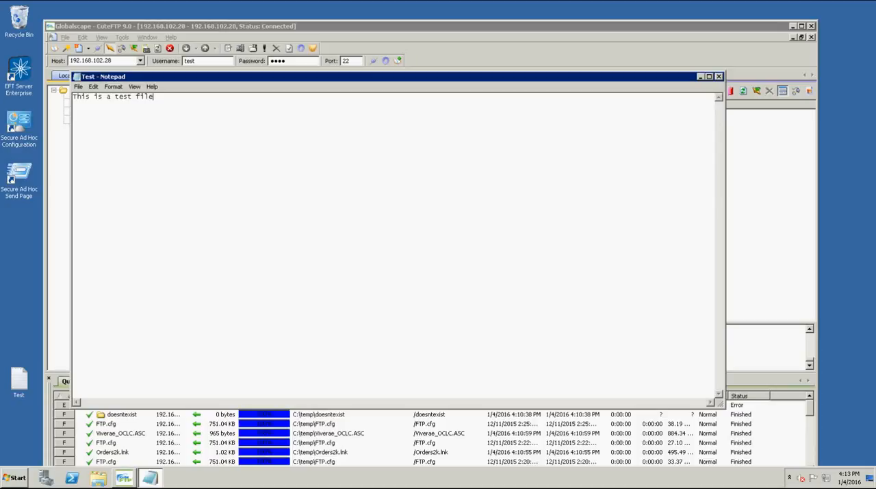
{"action": "left_click", "coordinate": [719, 77]}
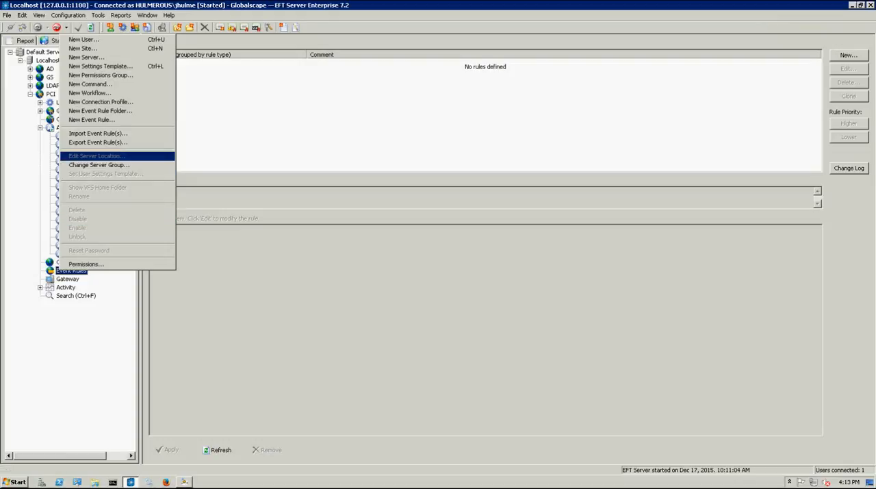
- Create event rule 'Download file using CuteFTP Engine' with a Scheduler (Timer) Event trigger
{"action": "left_click", "coordinate": [90, 119]}
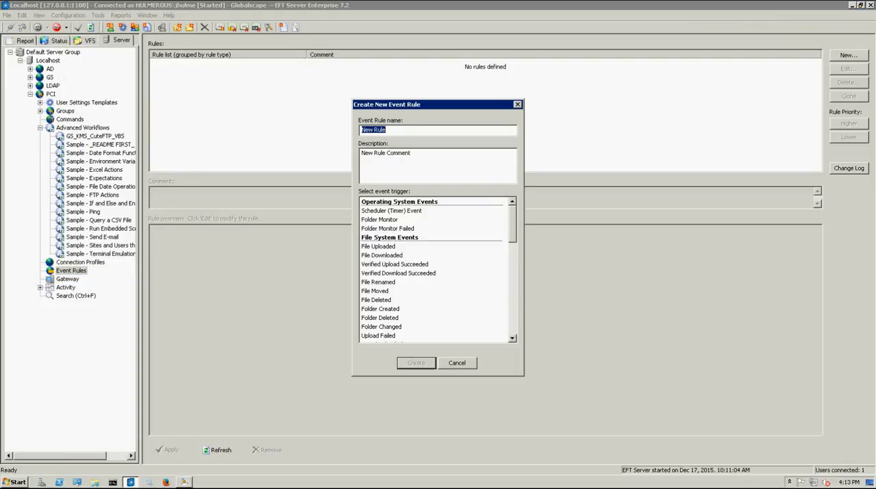
{"action": "type", "text": "Download file using CuteFTP"}
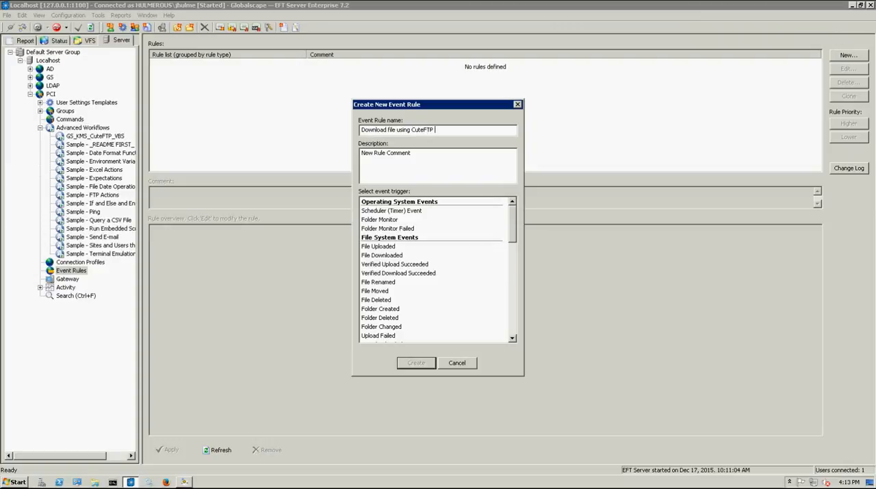
{"action": "type", "text": "Engine"}
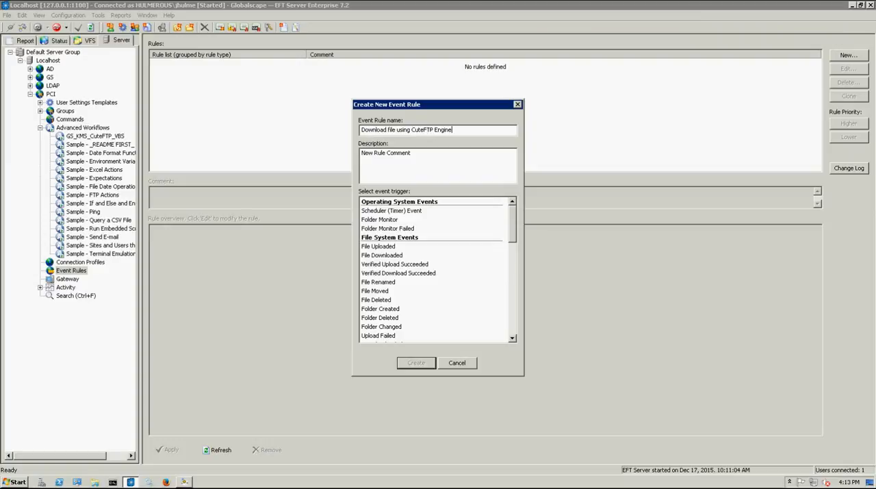
{"action": "left_click", "coordinate": [386, 153]}
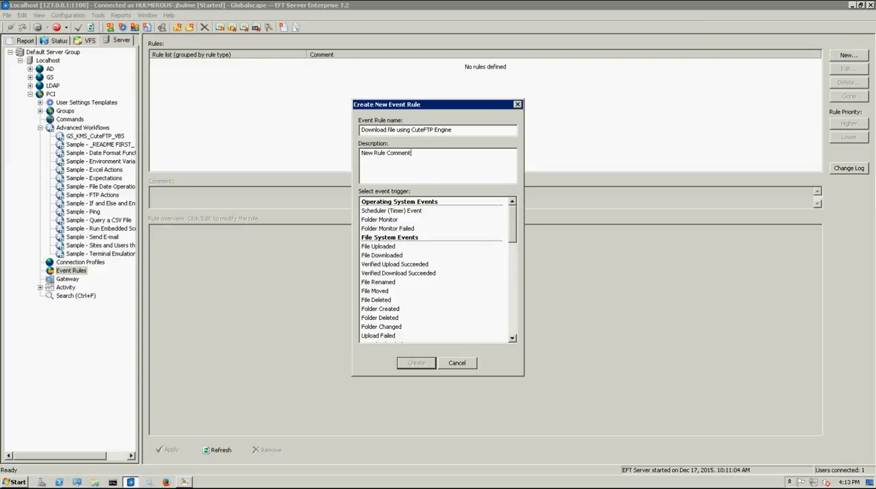
{"action": "left_click", "coordinate": [391, 210]}
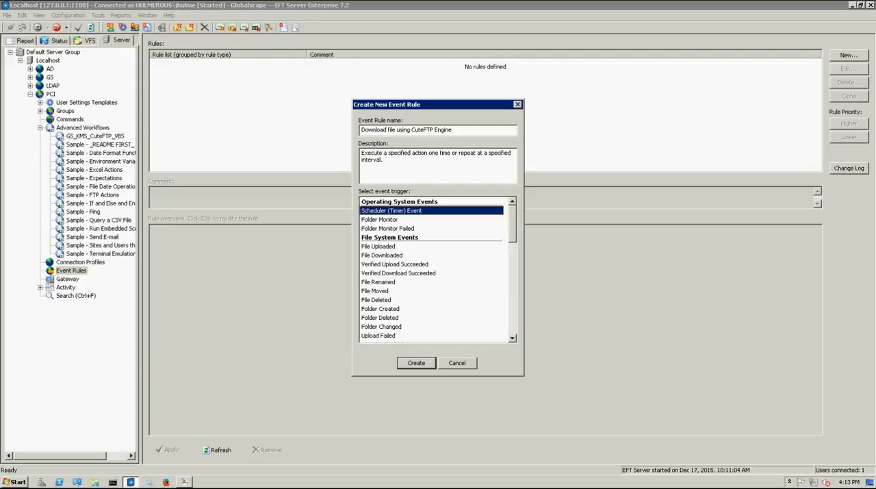
{"action": "left_click", "coordinate": [416, 362]}
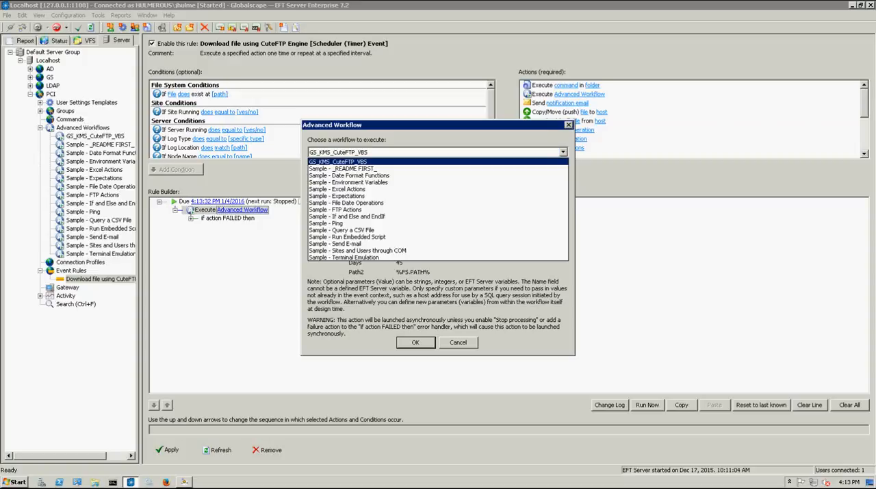
- Add an Execute Advanced Workflow GS_KMS_CuteFTP_VBS action and run the rule now once
{"action": "left_click", "coordinate": [336, 162]}
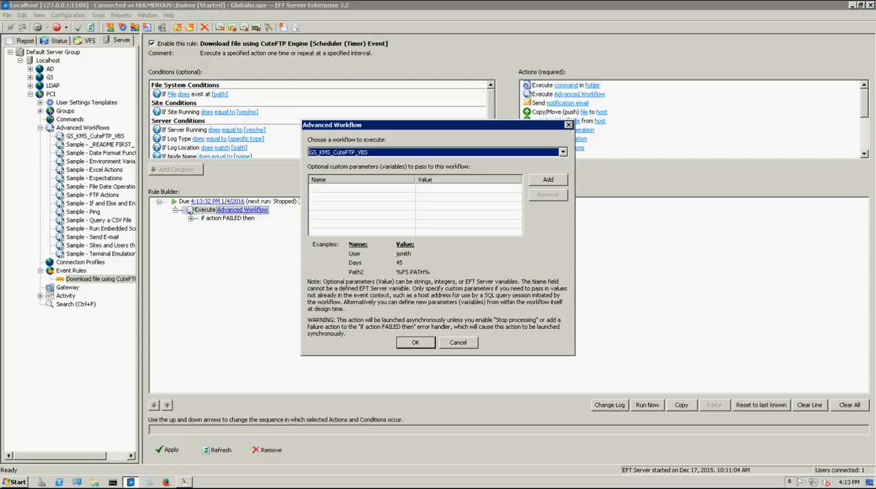
{"action": "left_click", "coordinate": [414, 342]}
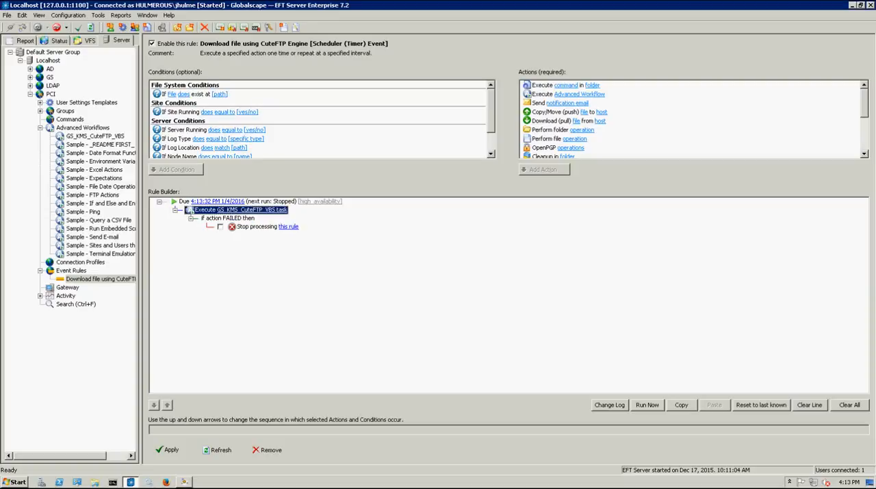
{"action": "left_click", "coordinate": [646, 405]}
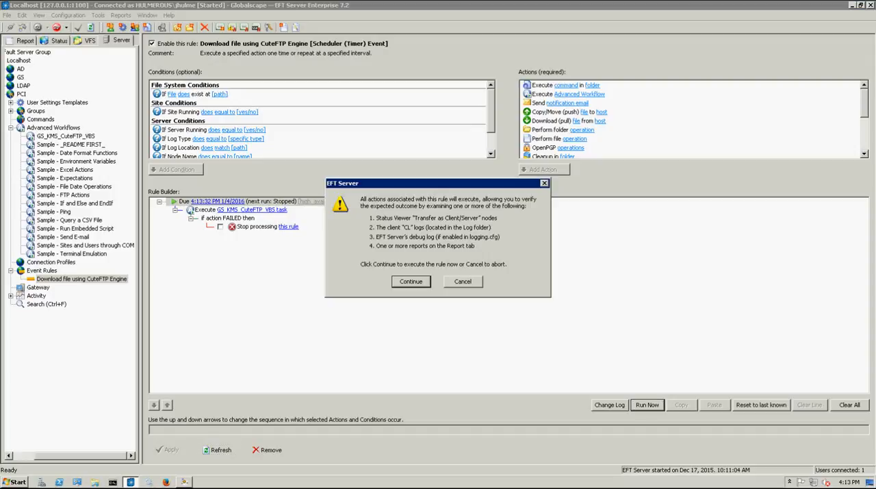
{"action": "left_click", "coordinate": [411, 281]}
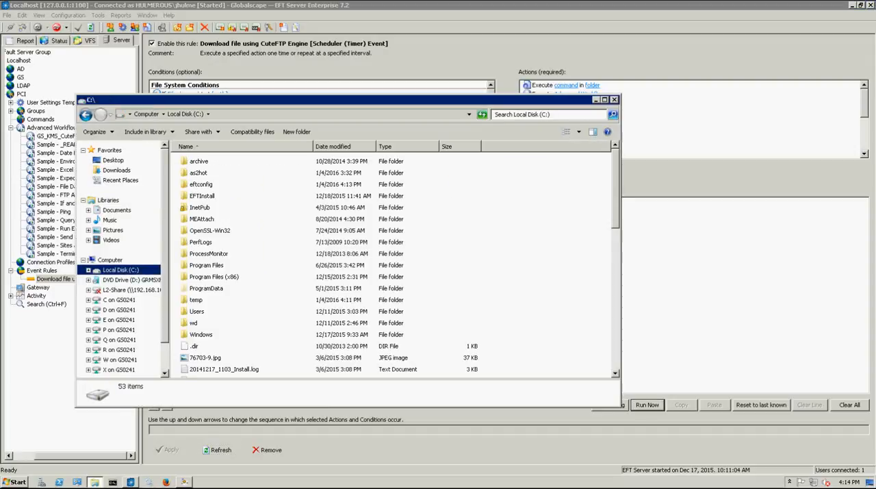
- In C:\temp, select everything except Test.txt and delete it, leaving only Test.txt
{"action": "double_click", "coordinate": [196, 300]}
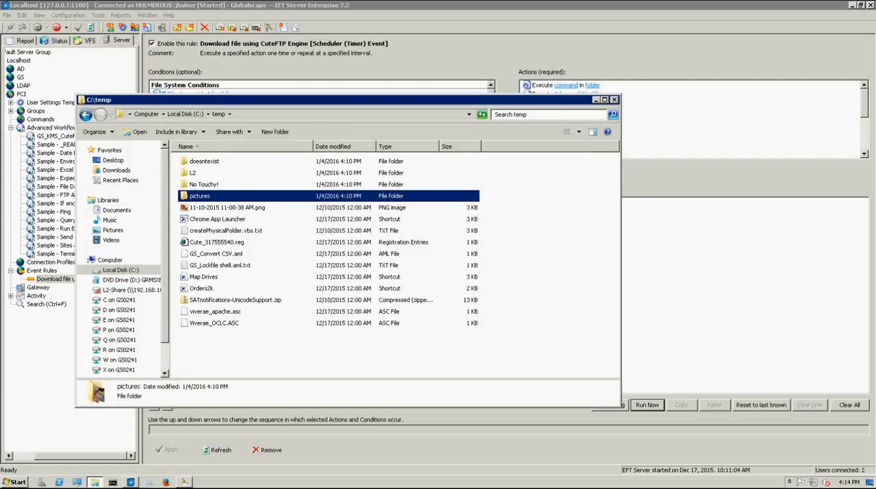
{"action": "key", "text": "ctrl+a"}
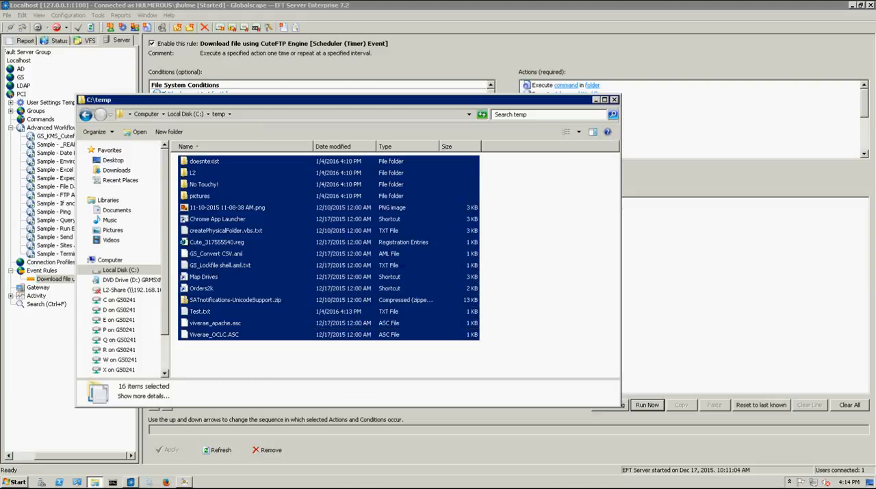
{"action": "left_click", "coordinate": [613, 99]}
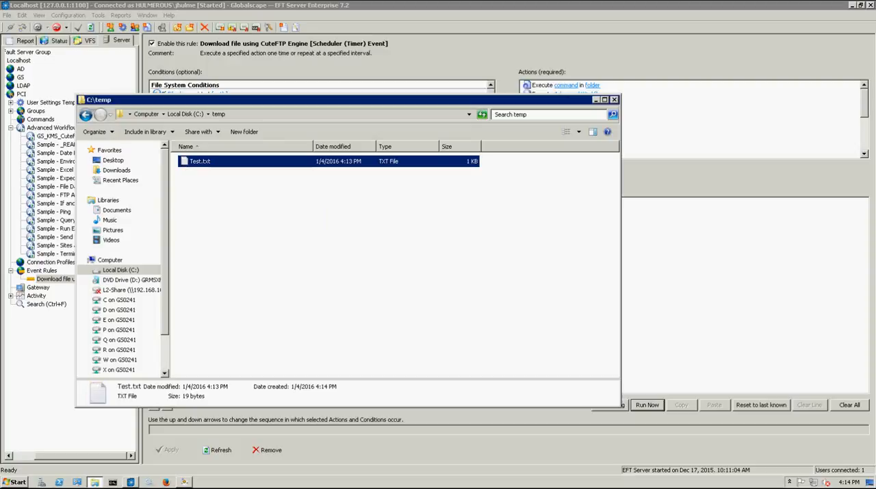
{"action": "left_click", "coordinate": [329, 274]}
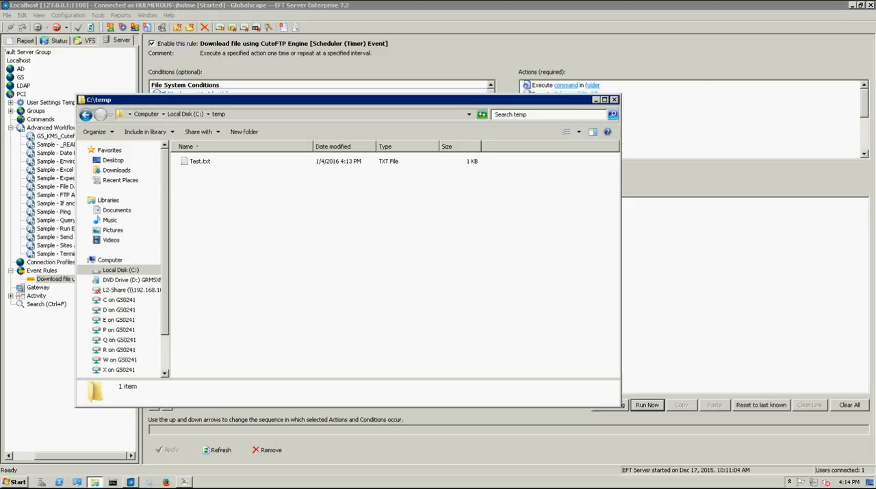